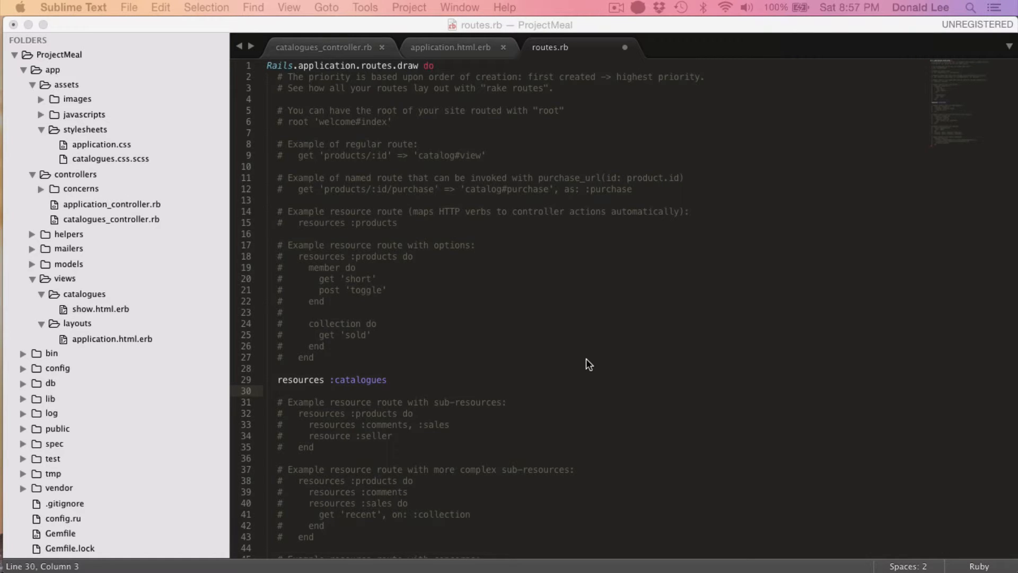
mouse_move(536, 389)
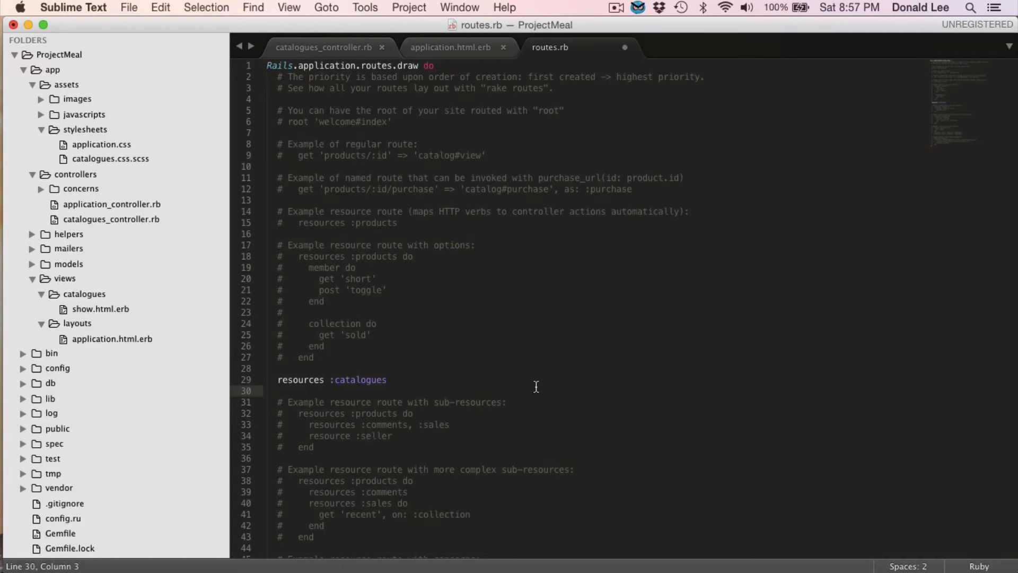
Step: Set the site root route to "catalogues#index" in routes.rb
text(r)
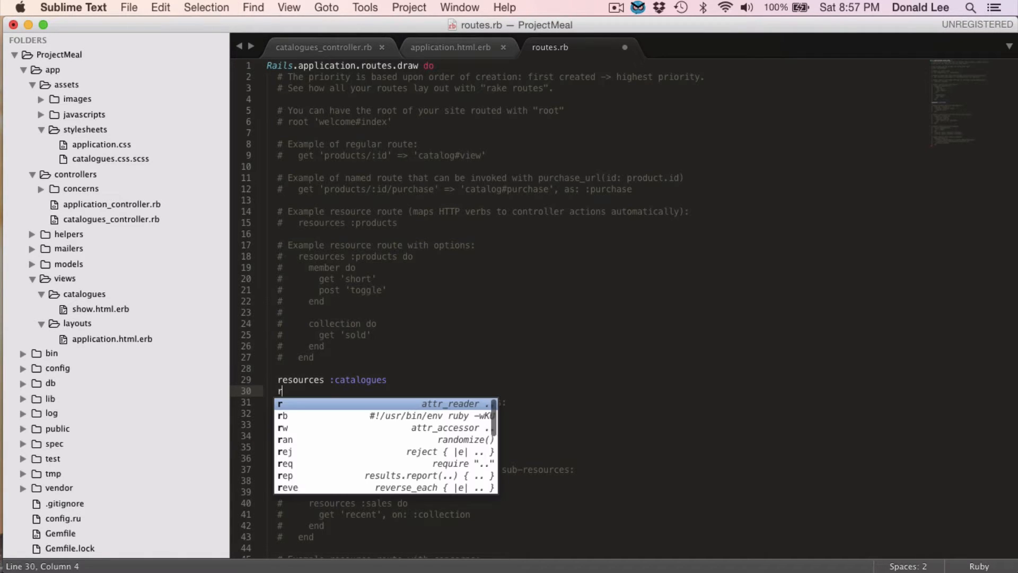
text(oot)
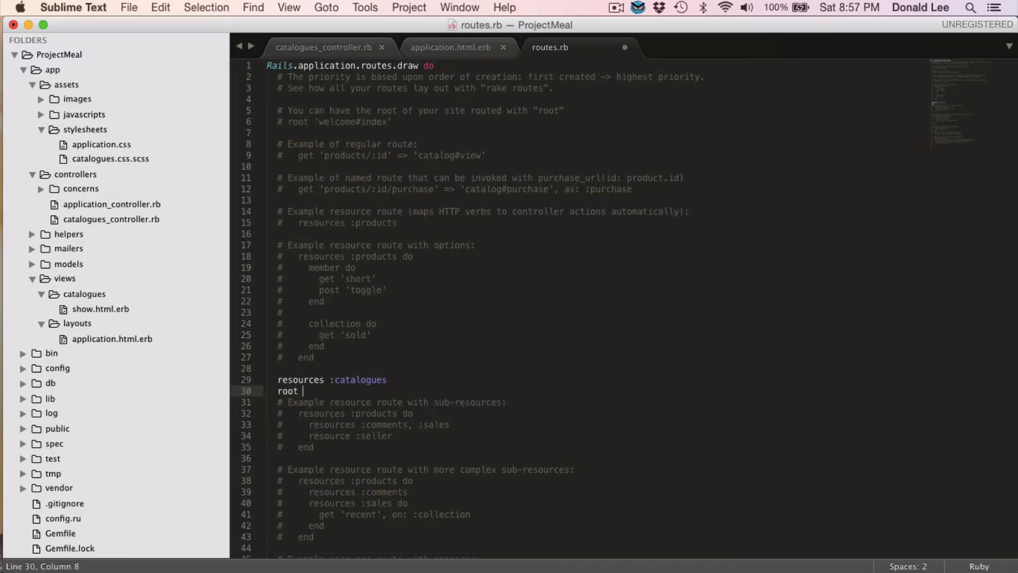
text("cata")
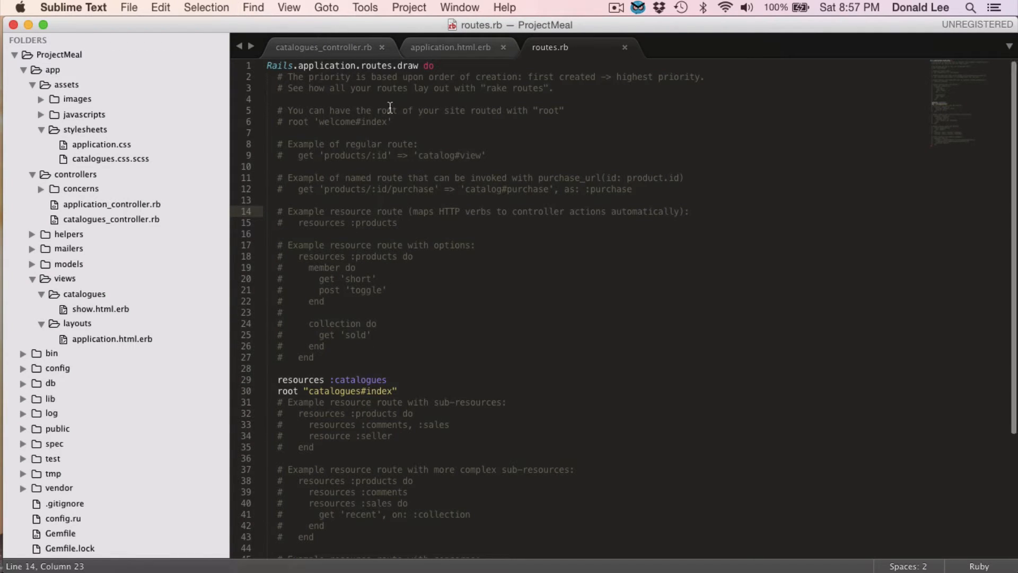
Step: Add a def index action to catalogues_controller.rb
click(323, 47)
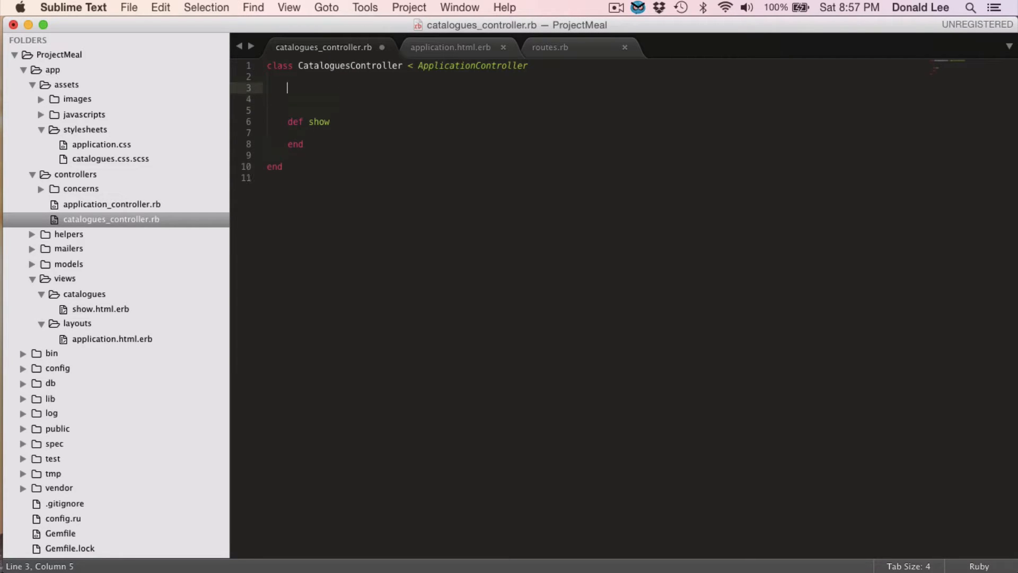
text(def inde)
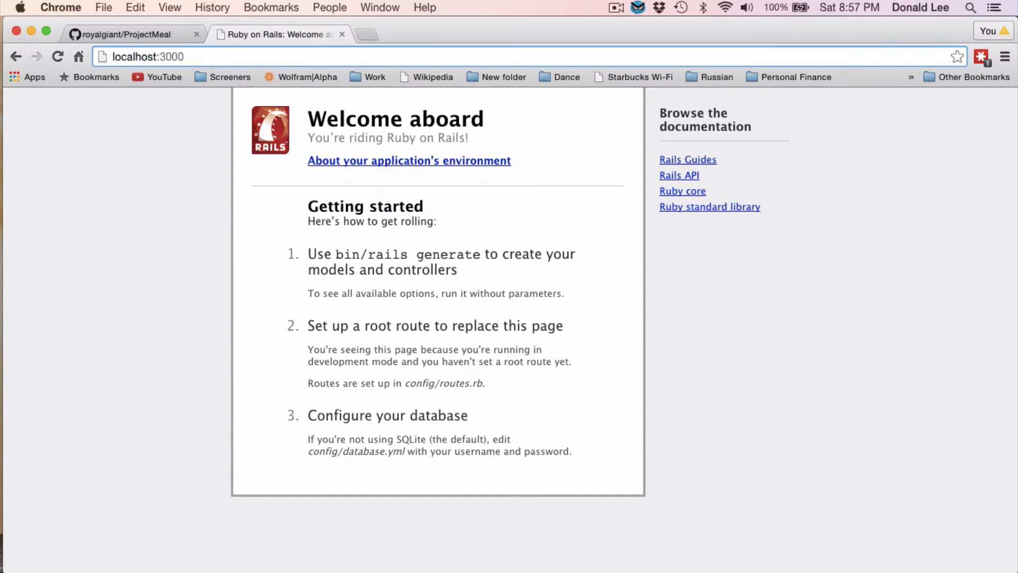
Step: Reload the local ProjectMeal app at localhost:3000 to see the missing index template error
click(148, 56)
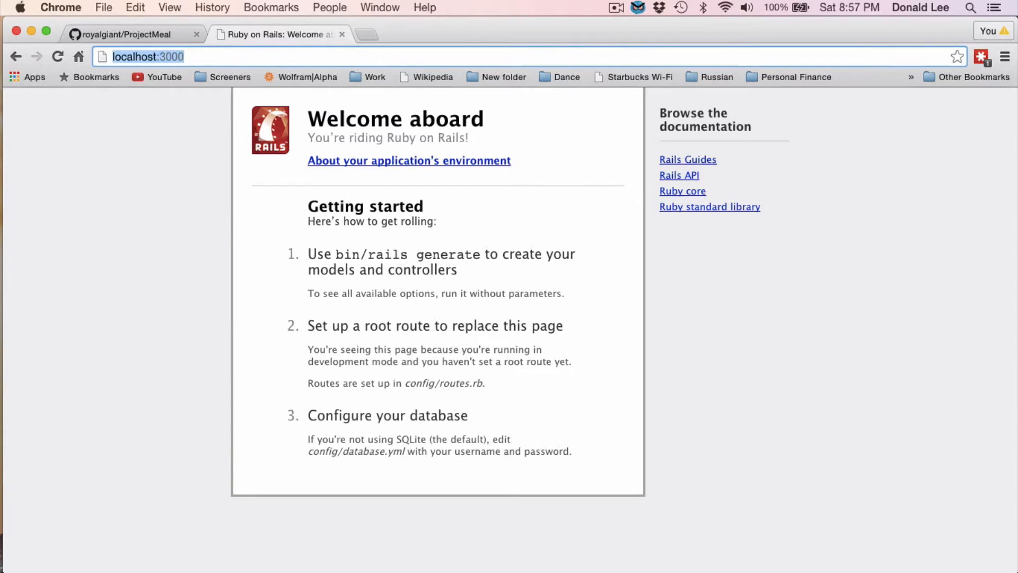
text(projec)
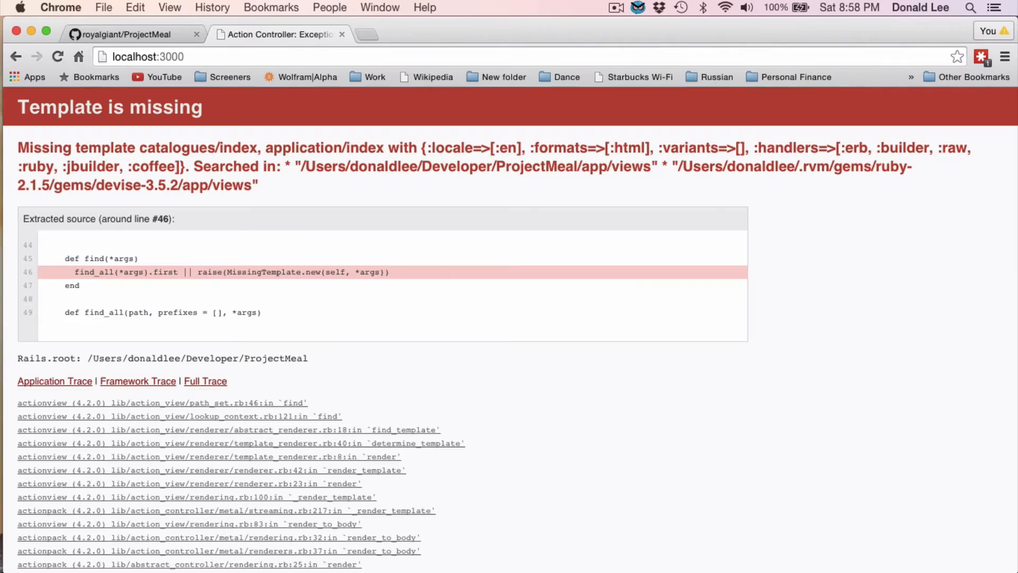
mouse_move(210, 134)
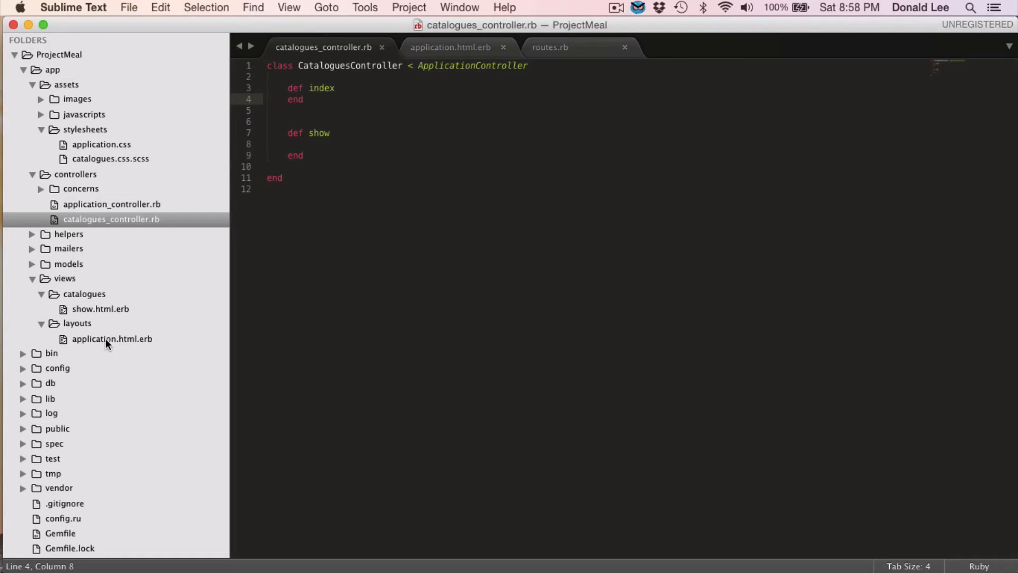
Step: Create and save a new index.html.erb file in the catalogues views folder
right_click(84, 293)
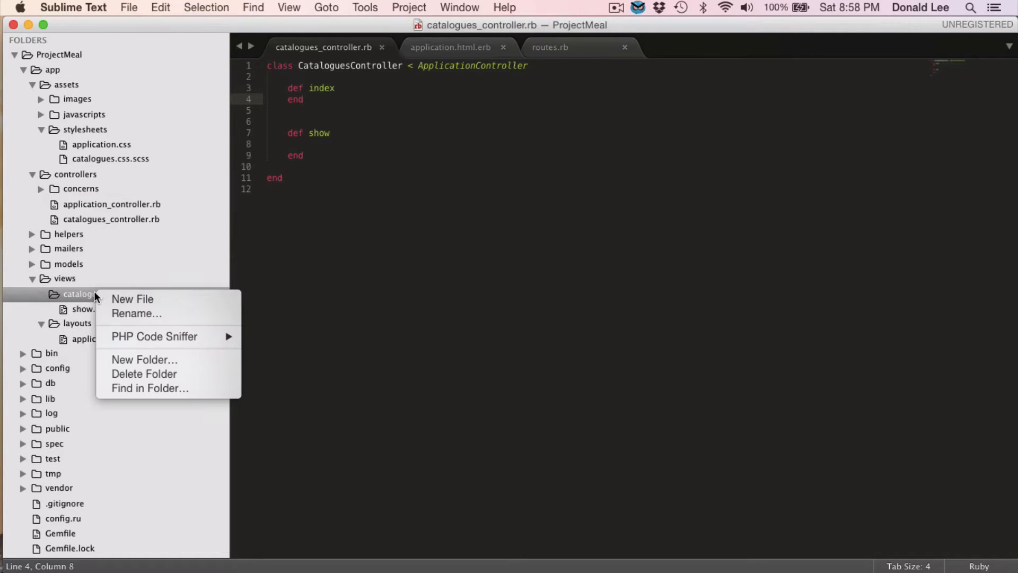
click(133, 299)
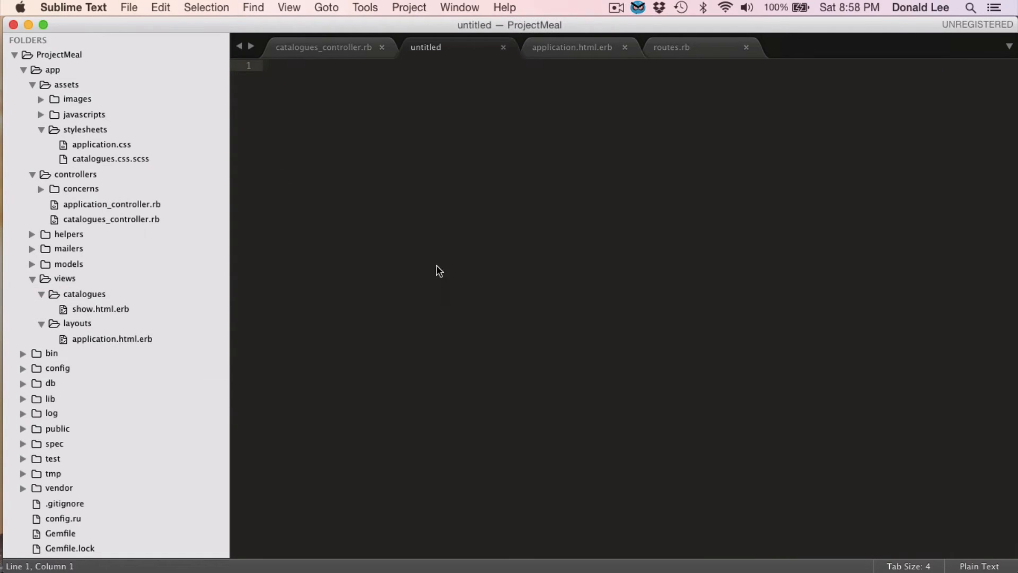
key(cmd+s)
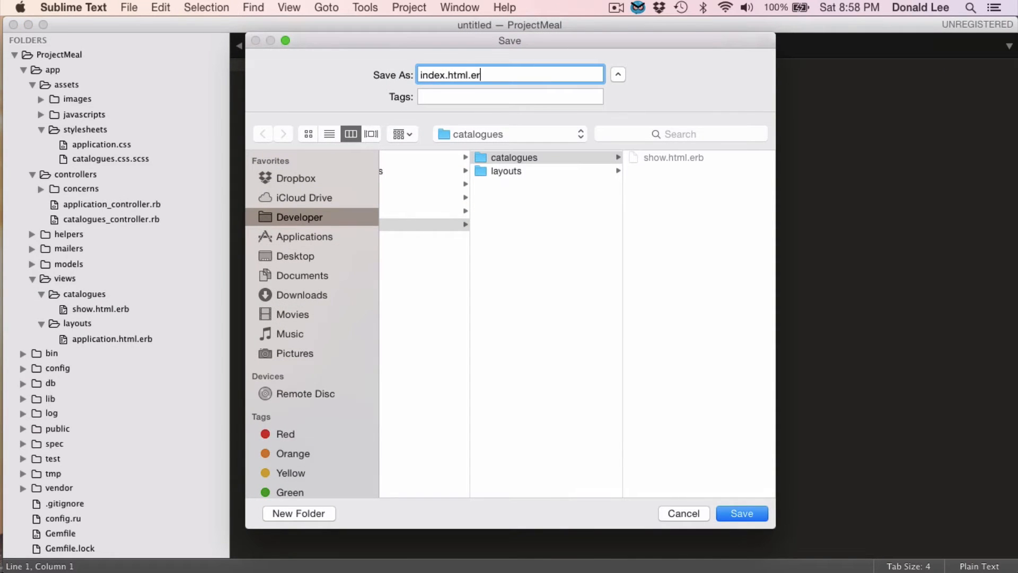
click(741, 513)
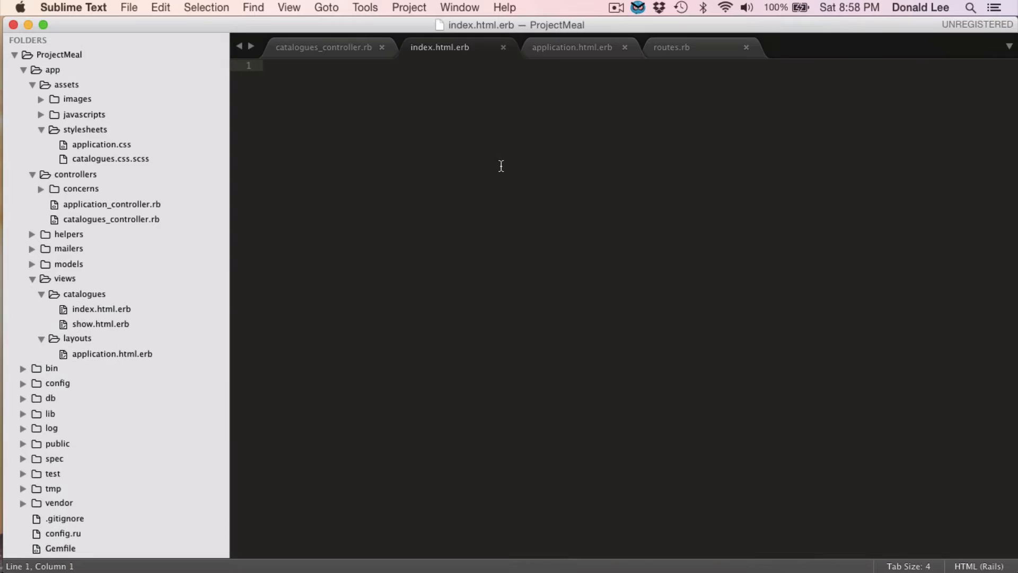
Step: Add a test paragraph reading "It's working" to the index view
text(<p>)
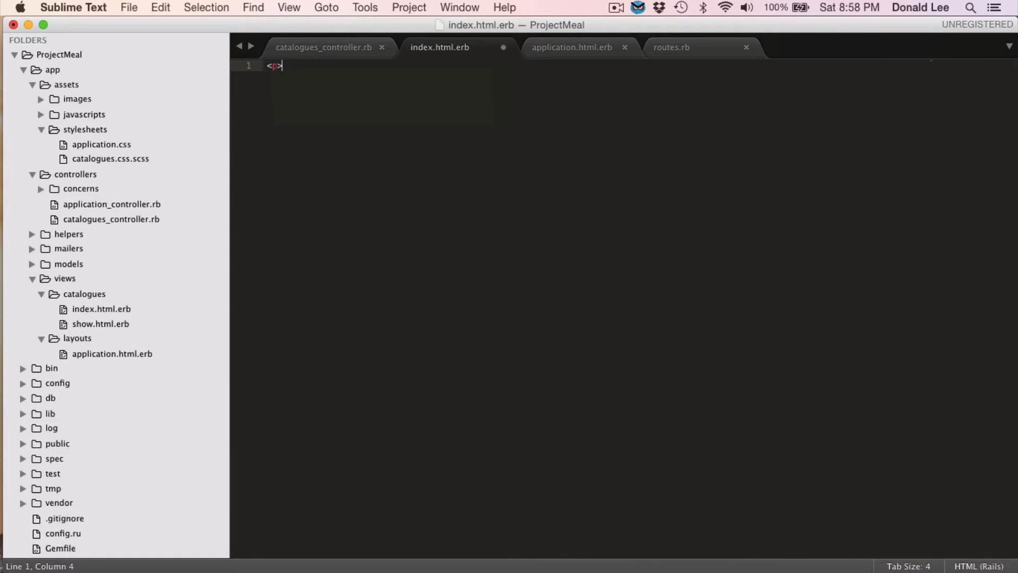
text(It's working)
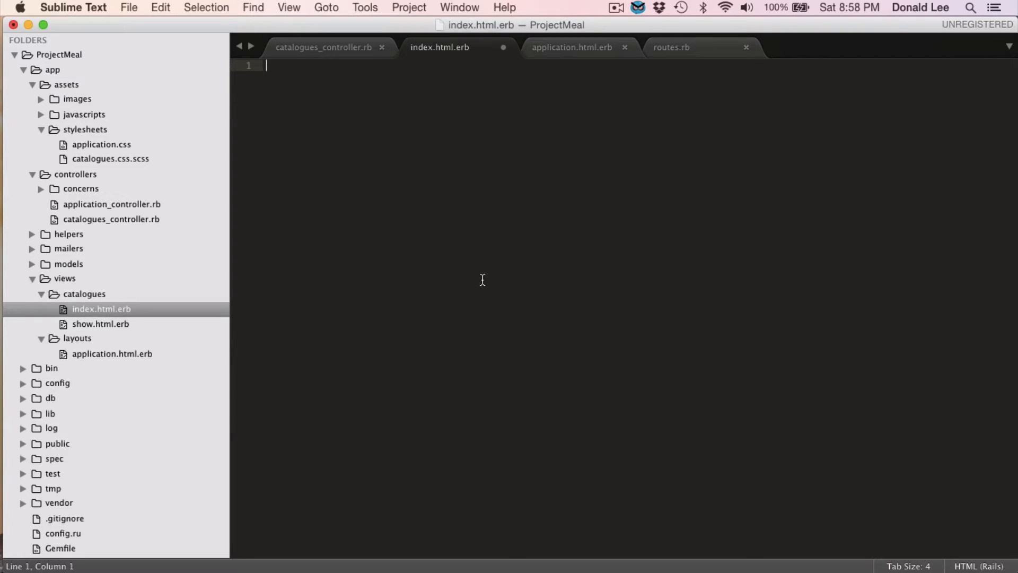
Step: Save the emptied index view and create a _header.html.erb partial in the layouts folder
key(cmd+s)
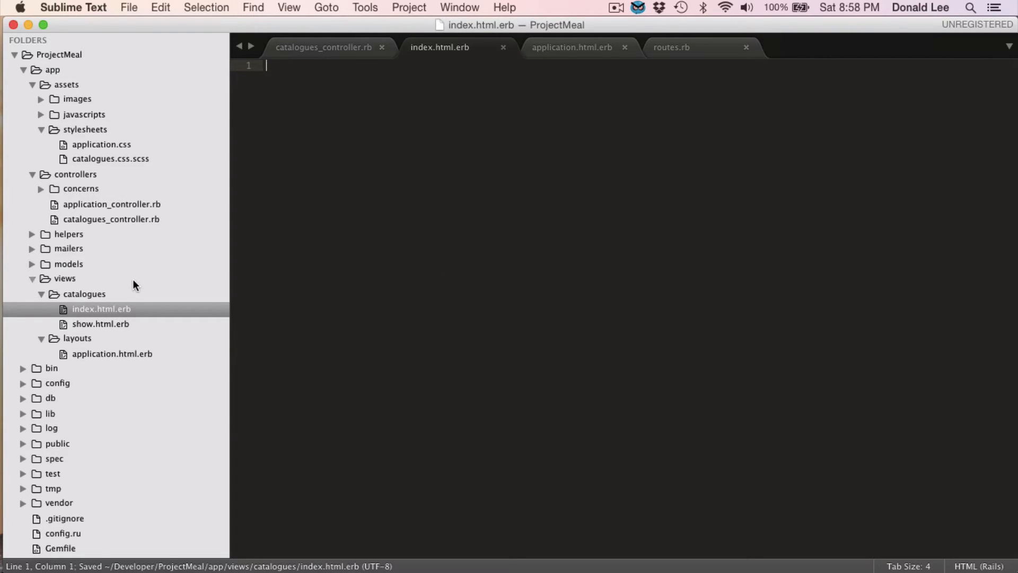
mouse_move(98, 323)
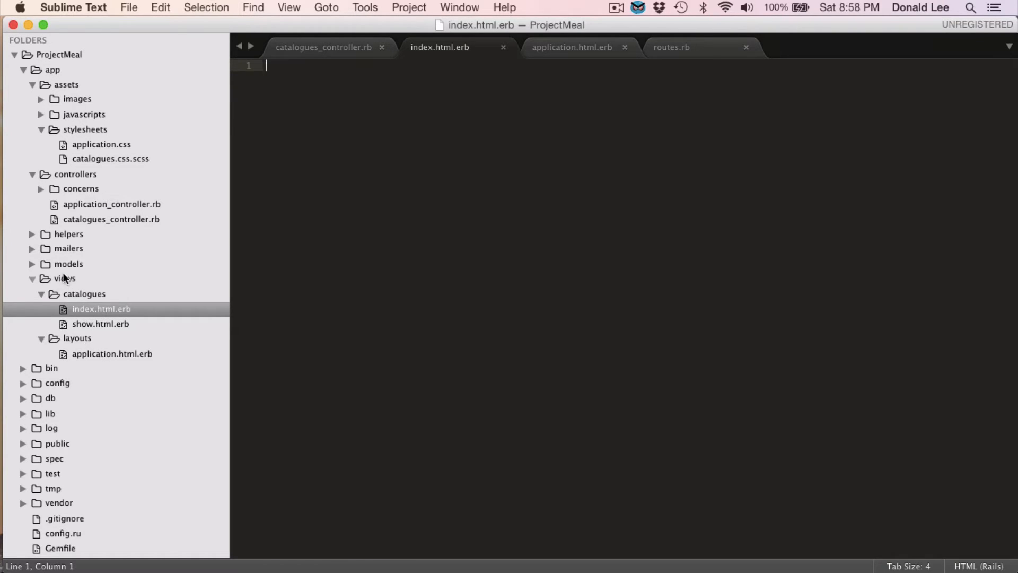
mouse_move(70, 342)
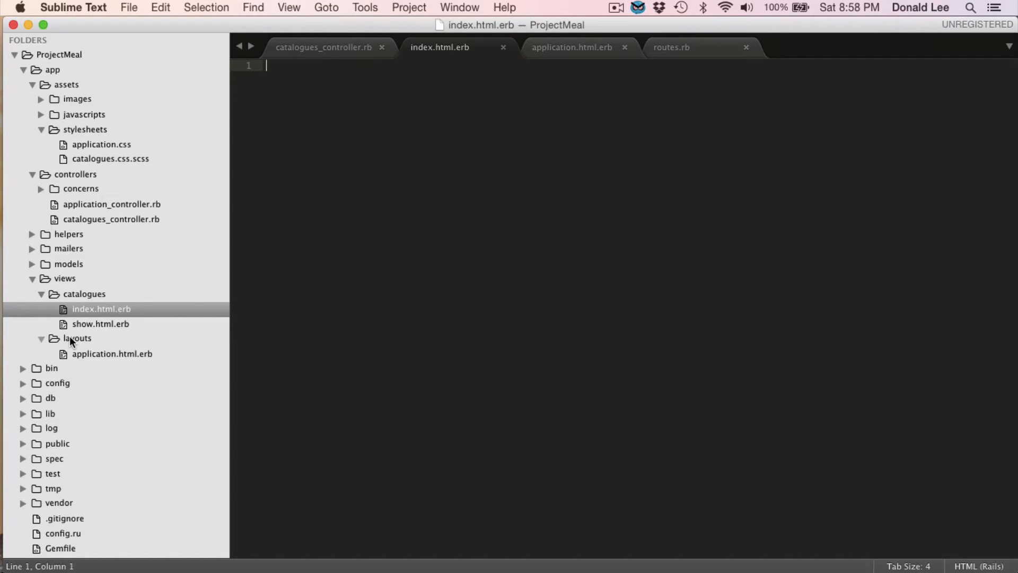
right_click(76, 337)
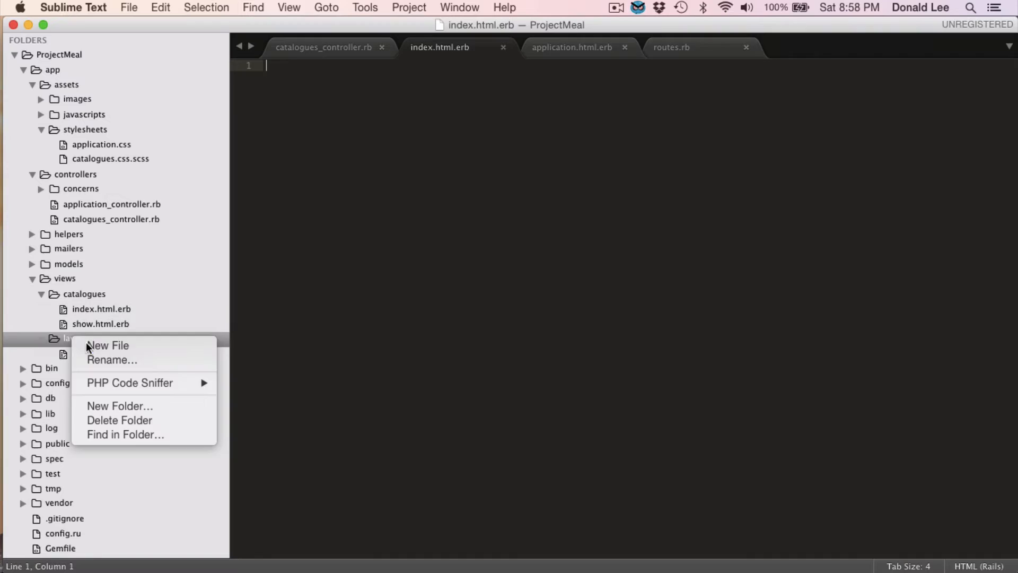
click(108, 345)
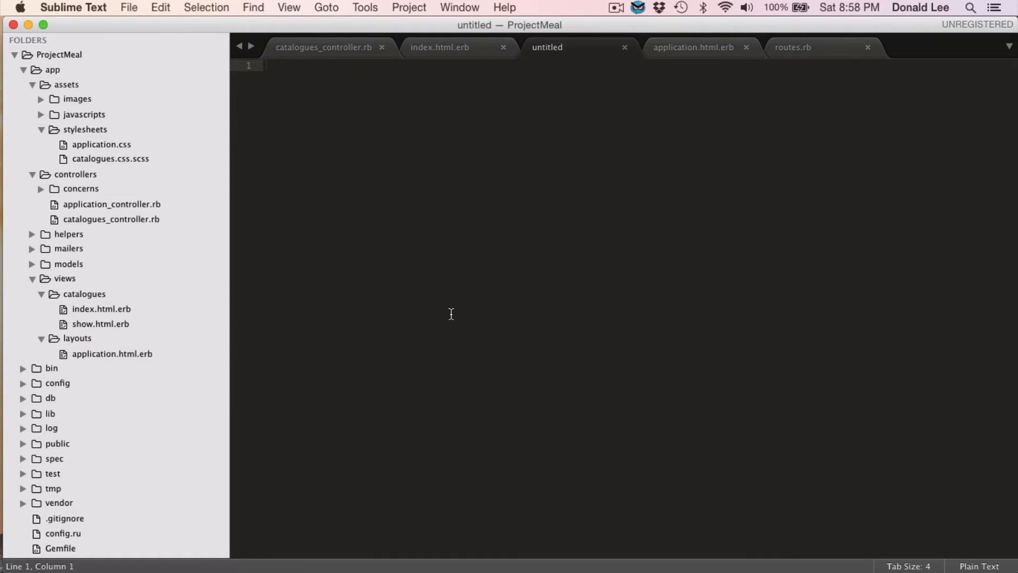
key(cmd+s)
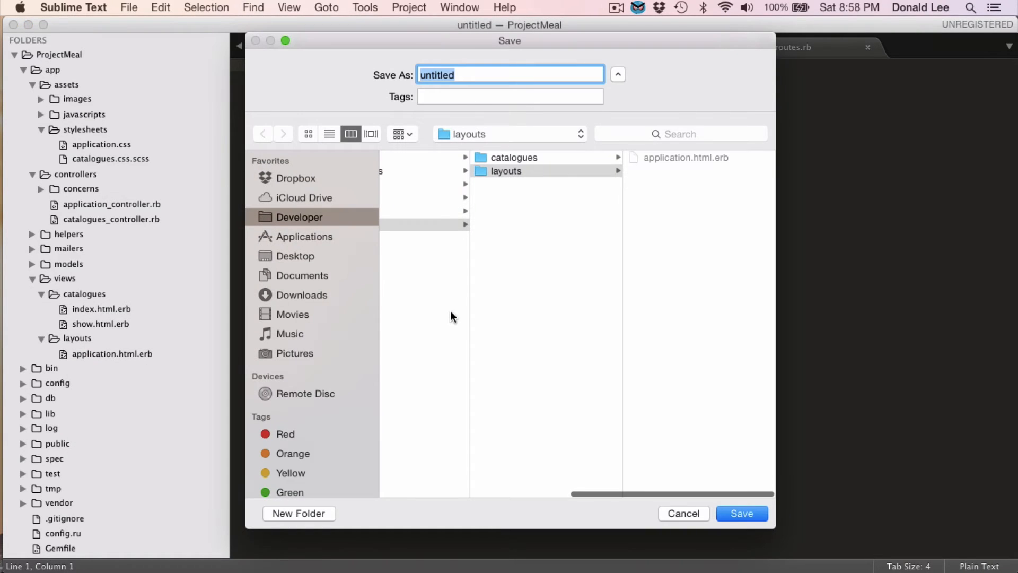
text(_header.h)
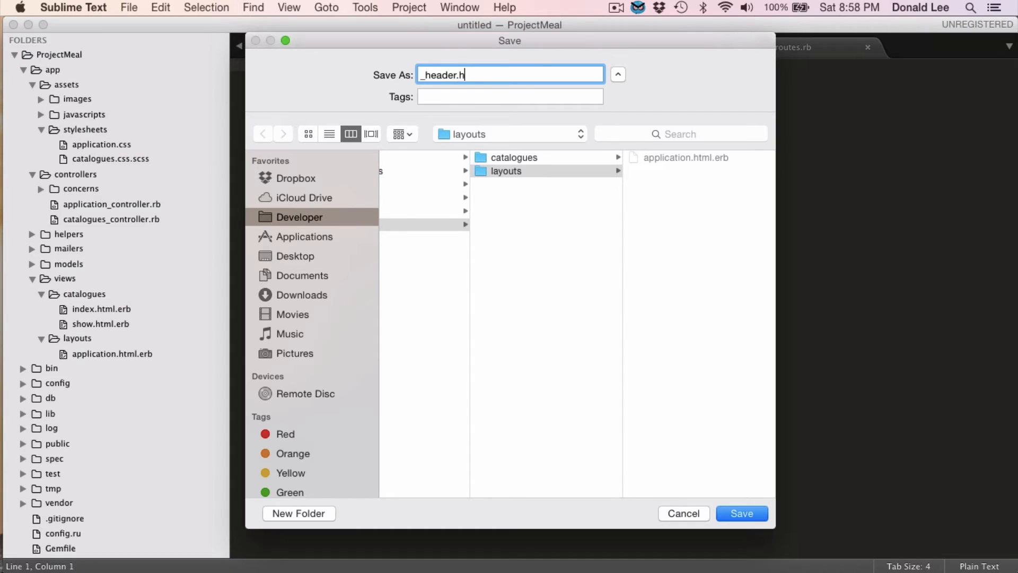
text(tml.erb)
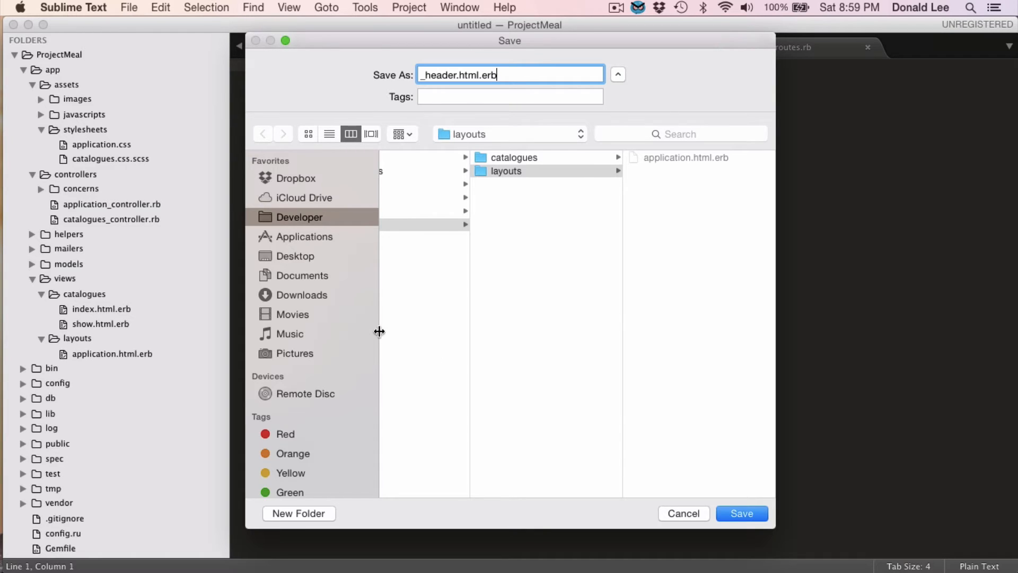
click(741, 514)
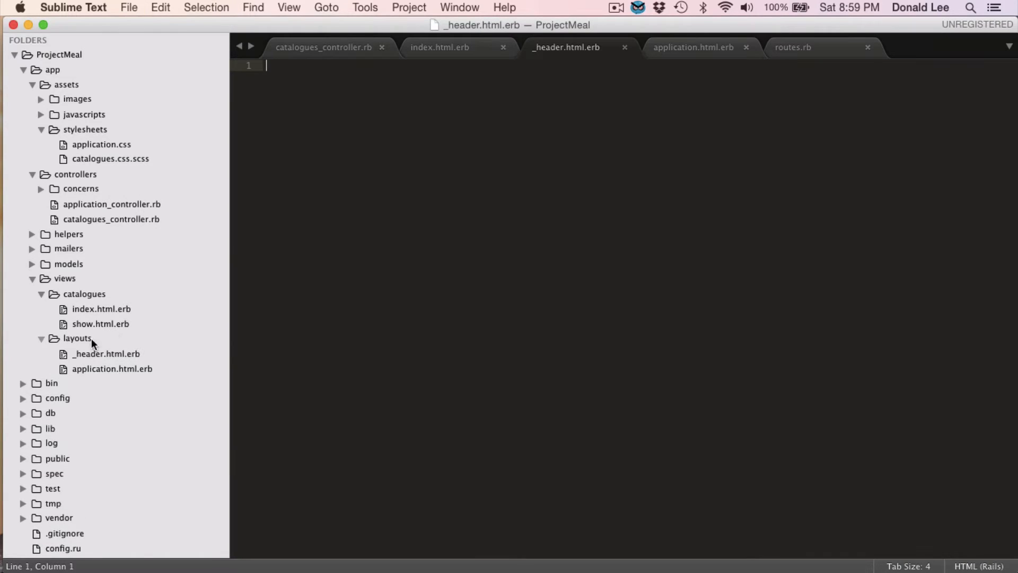
mouse_move(78, 362)
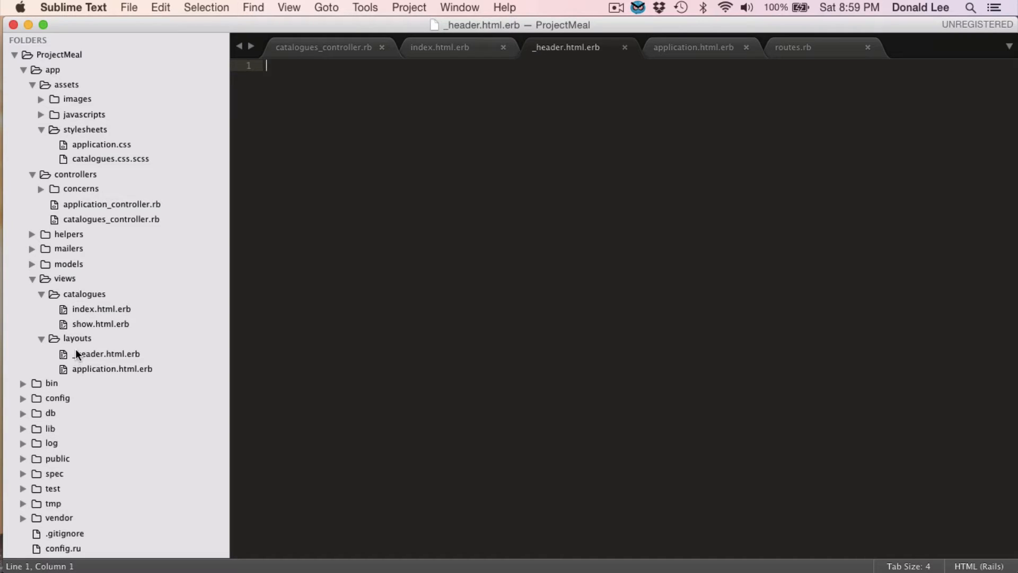
mouse_move(82, 365)
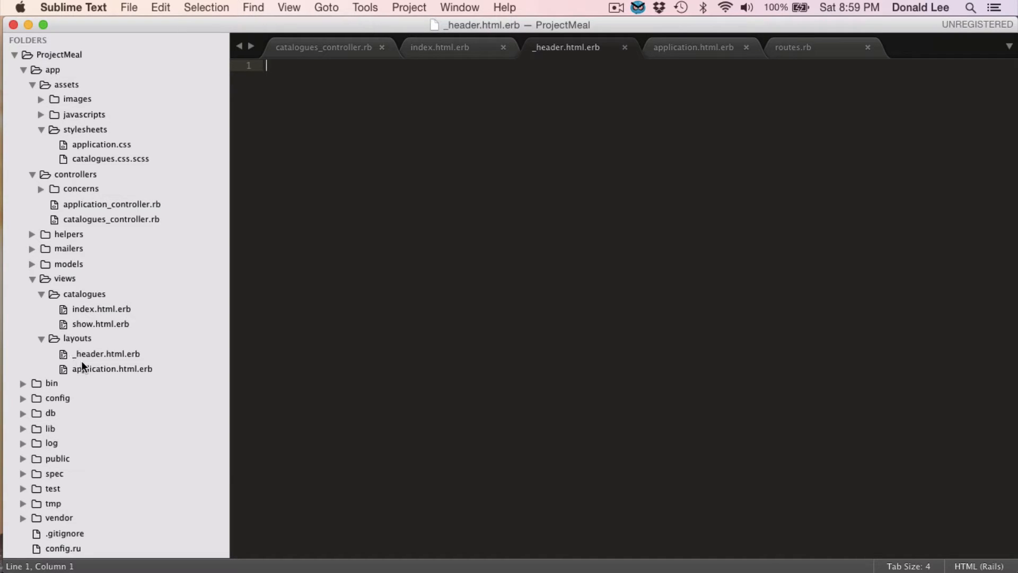
mouse_move(81, 343)
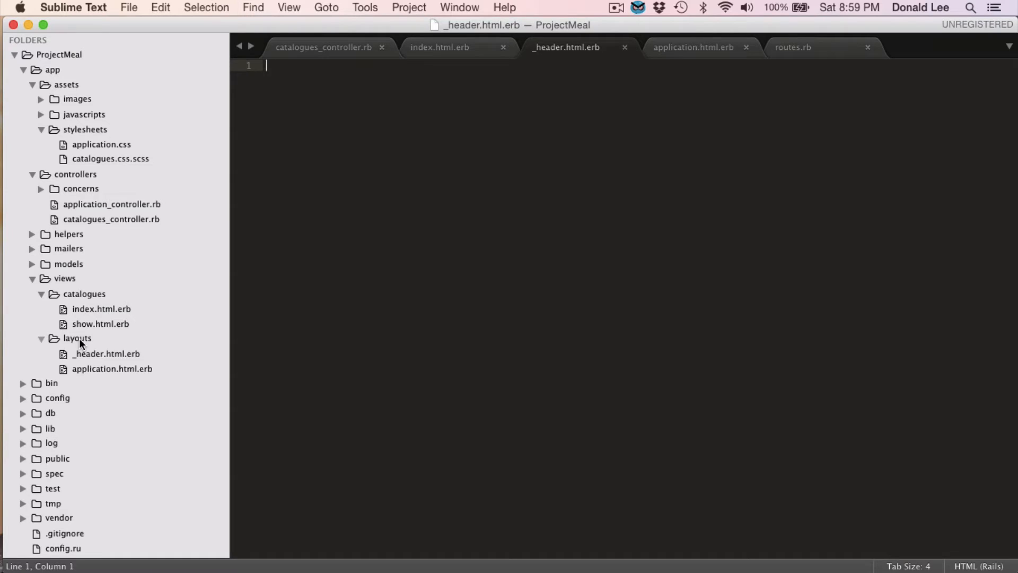
mouse_move(110, 319)
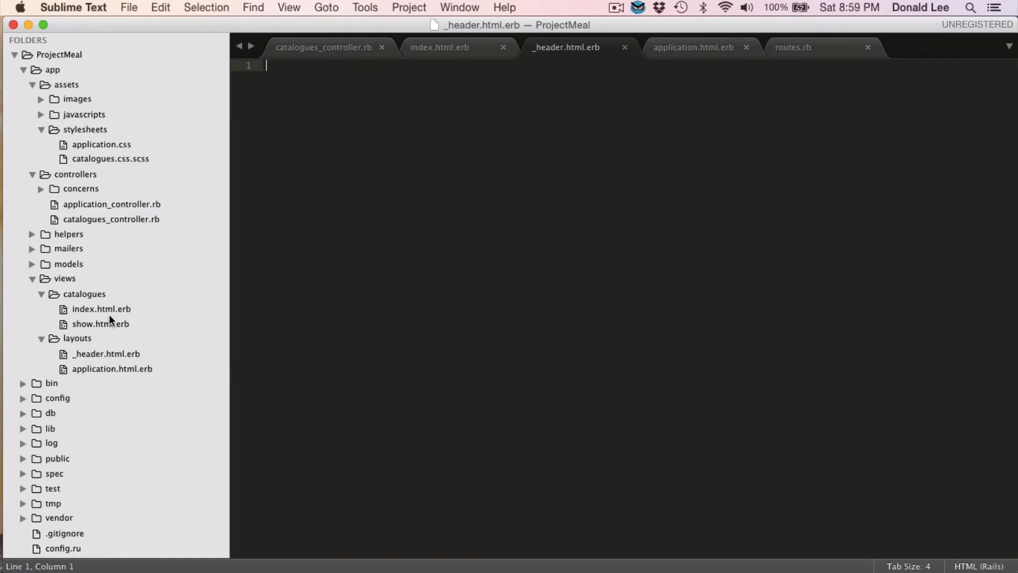
mouse_move(101, 324)
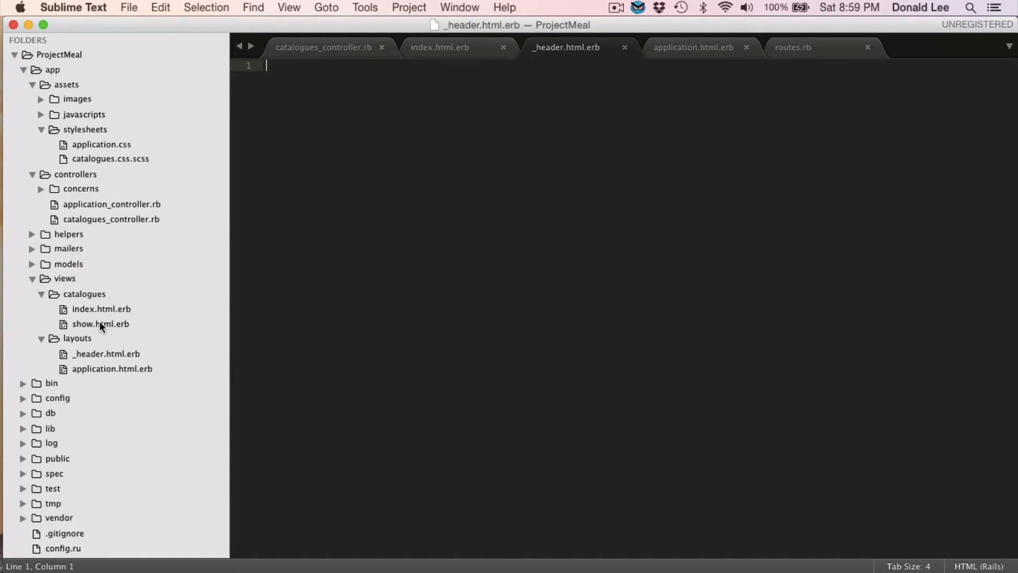
mouse_move(193, 319)
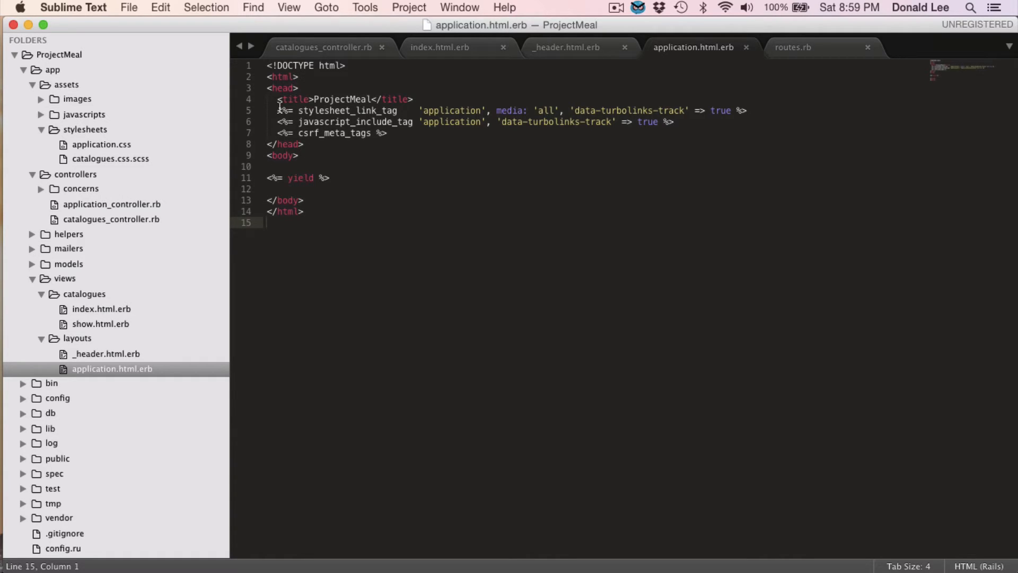
Step: Add <meta name="viewport" content="width=device-width, initial-scale=1"> above the title in the head
key(enter)
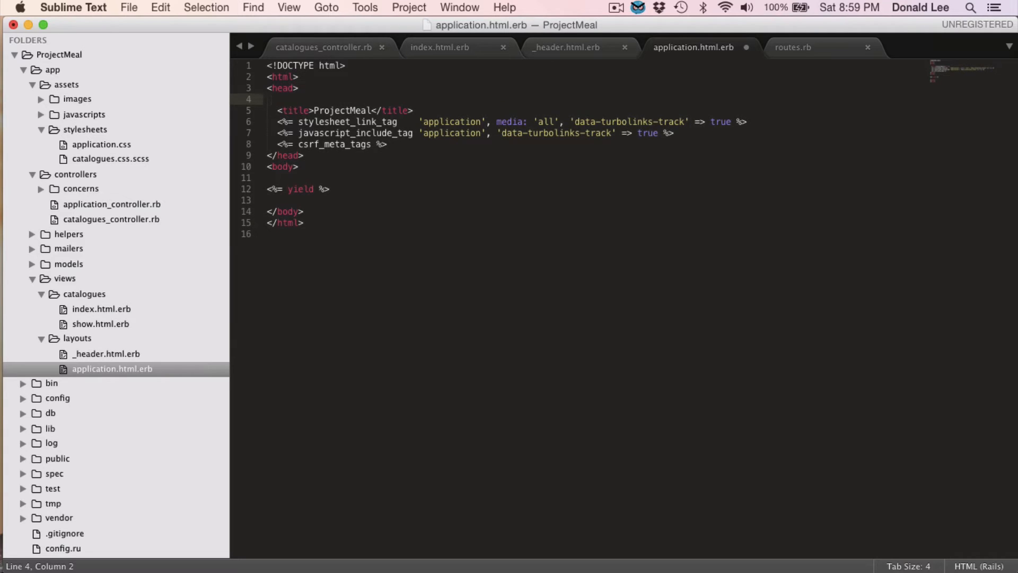
text(meta)
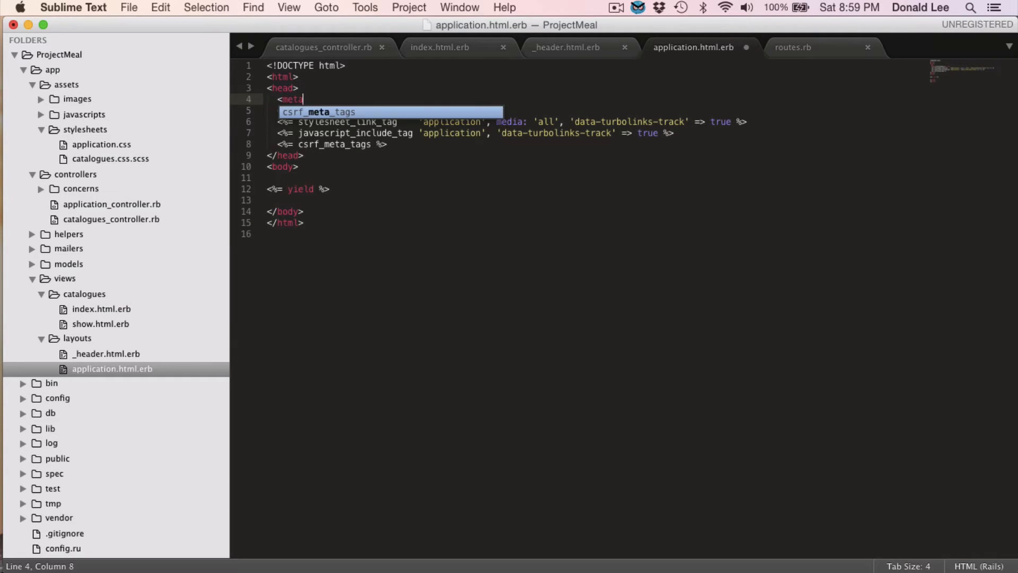
text(name="")
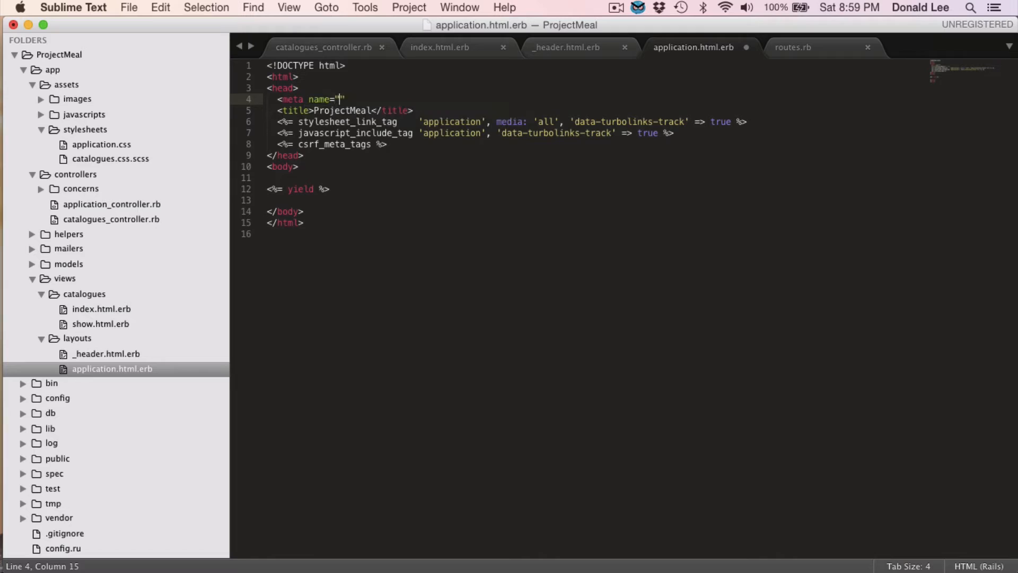
text(viewport)
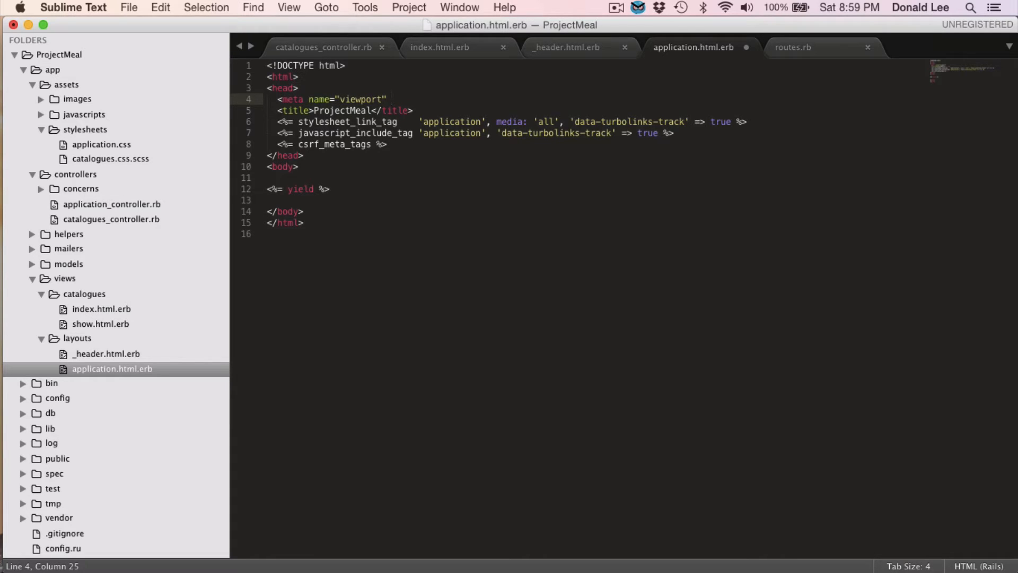
text(content="")
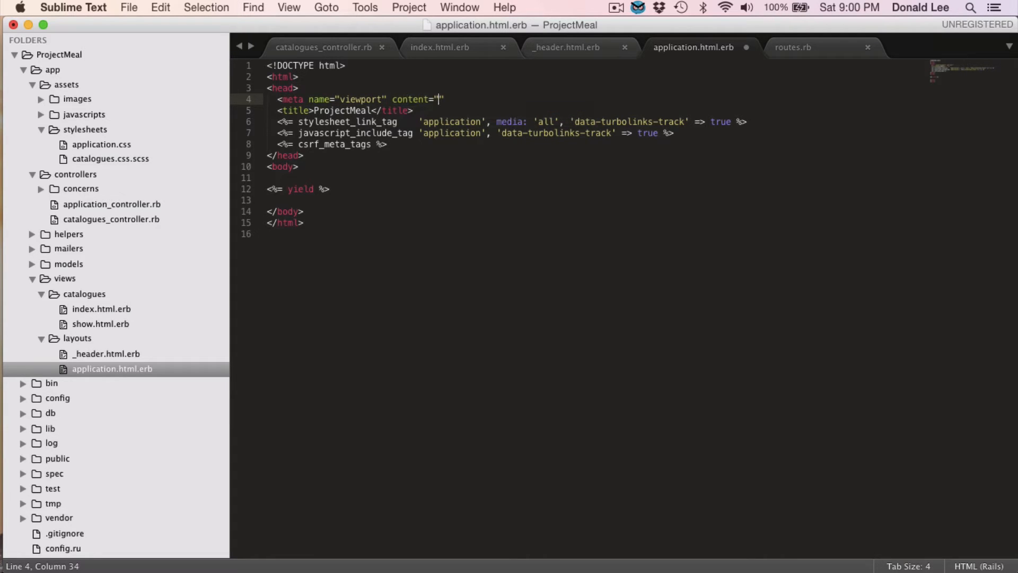
text(width=)
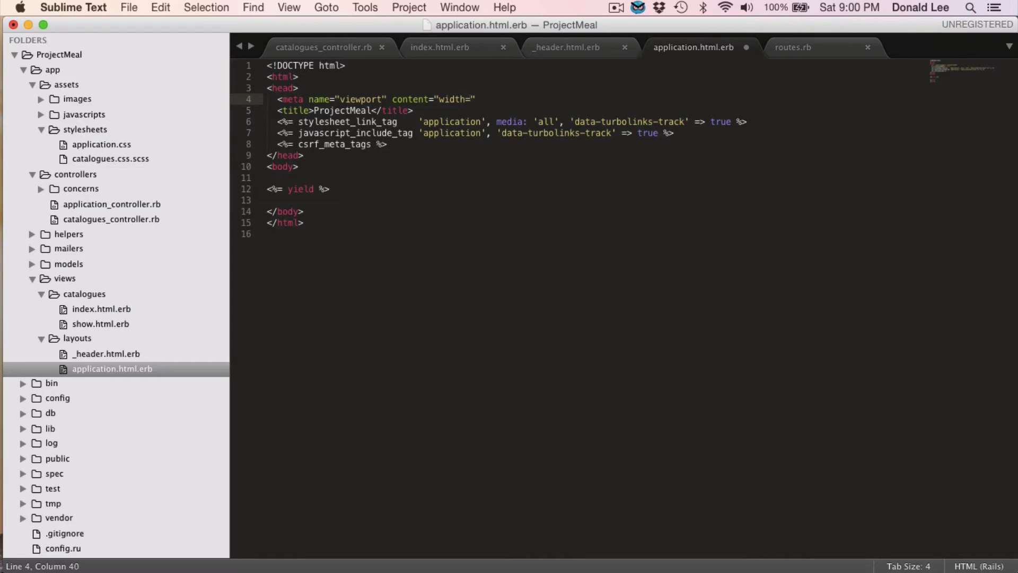
text(device-width)
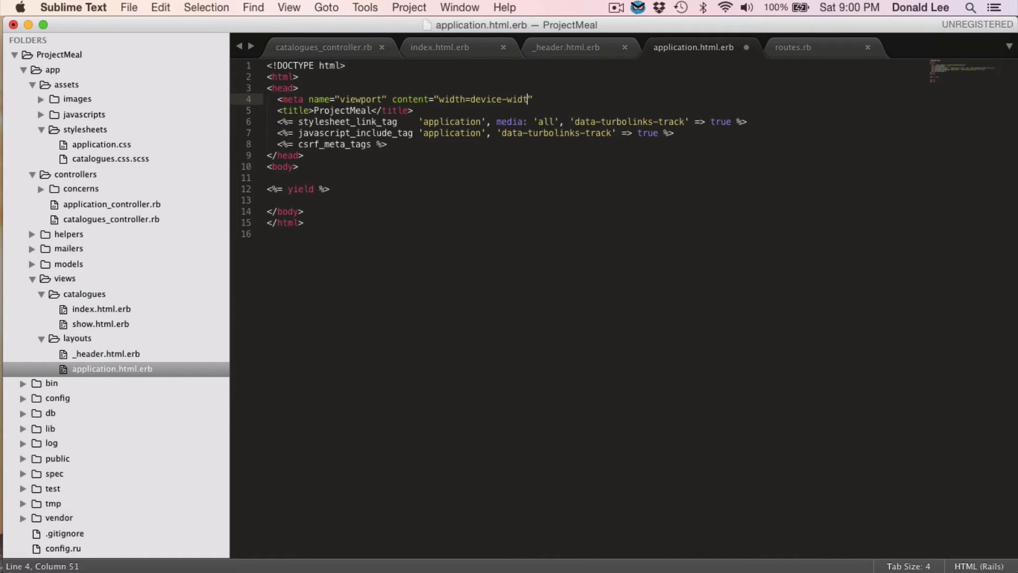
text(", initial-s)
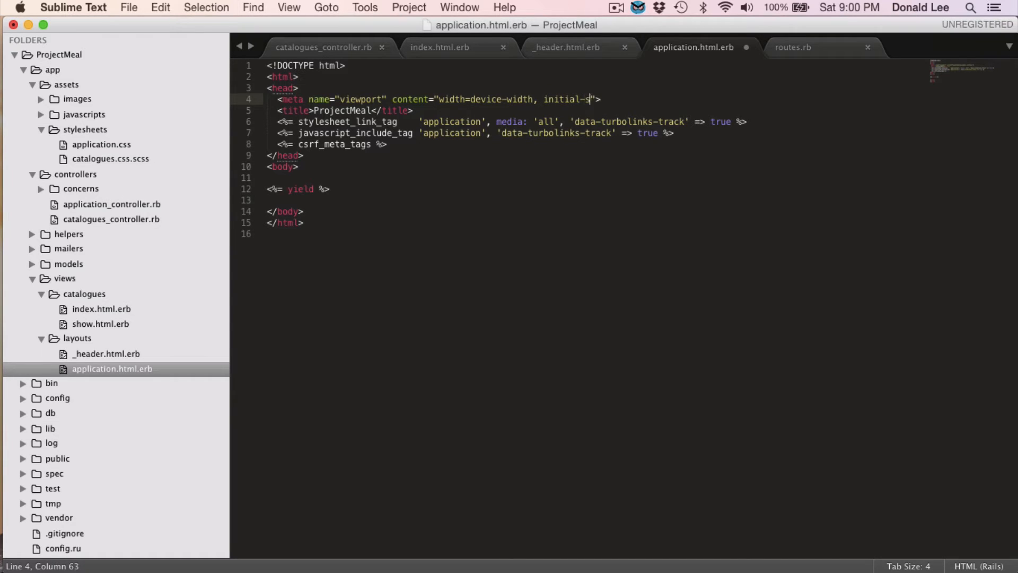
text(cale=1)
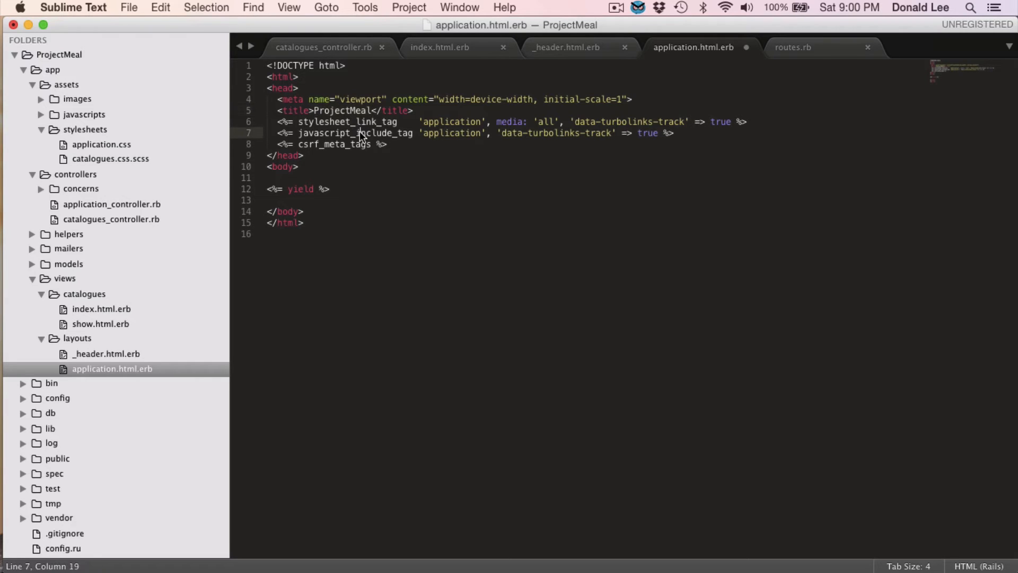
key(enter)
text(<%= %>)
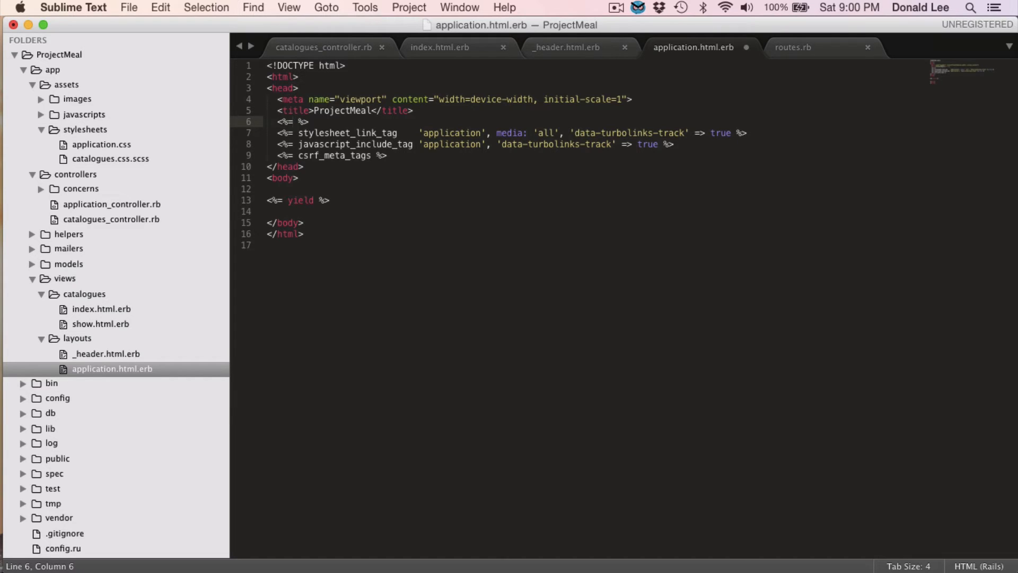
Step: Write a stylesheet_link_tag "application" line with media in the empty ERB tag
click(293, 121)
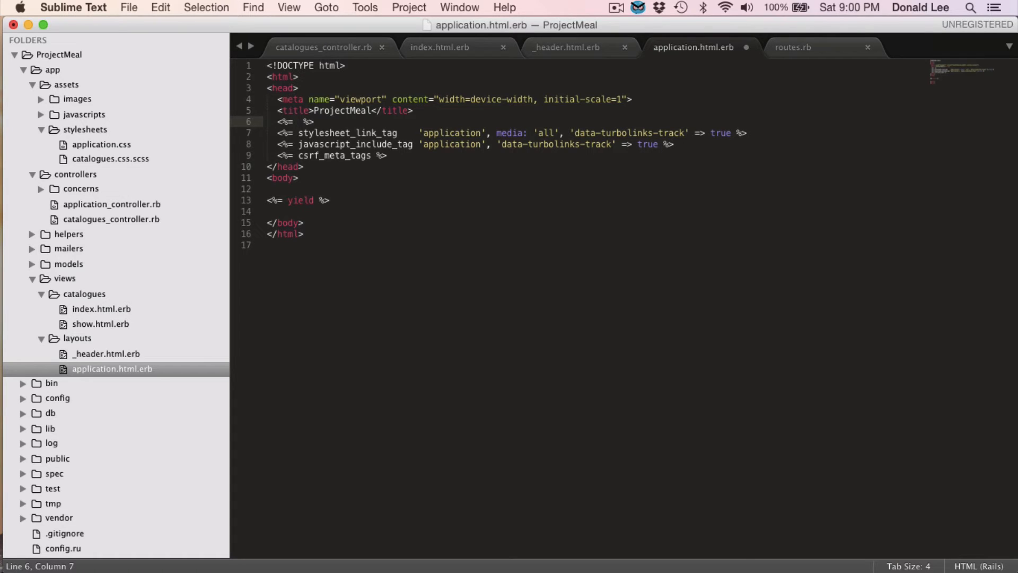
text(style)
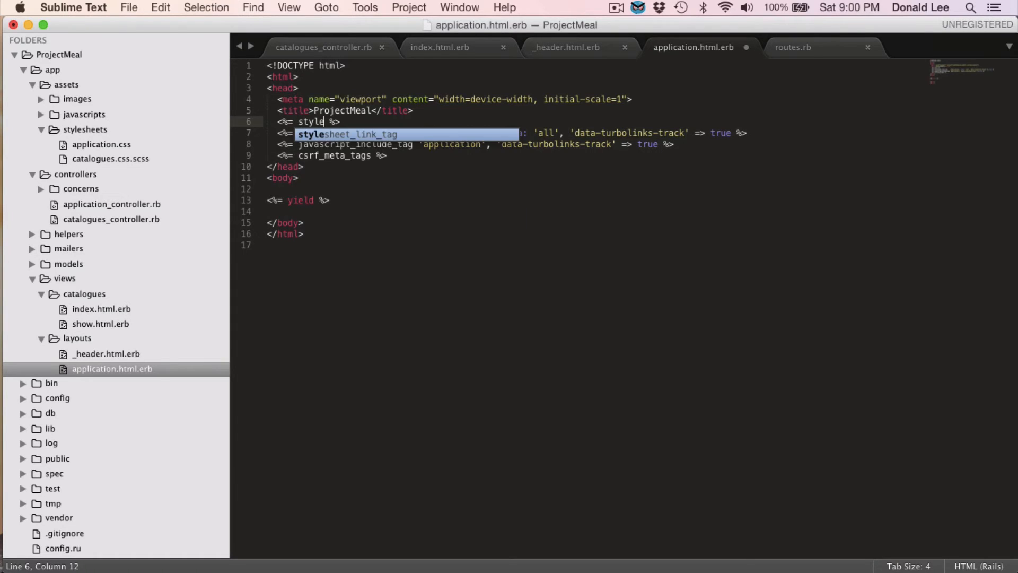
key(Tab)
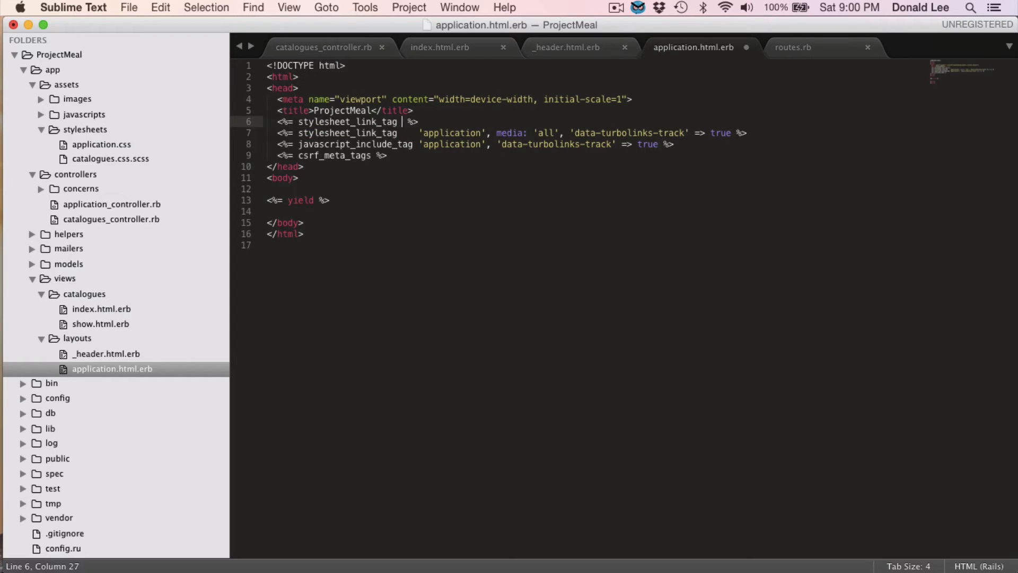
text("application")
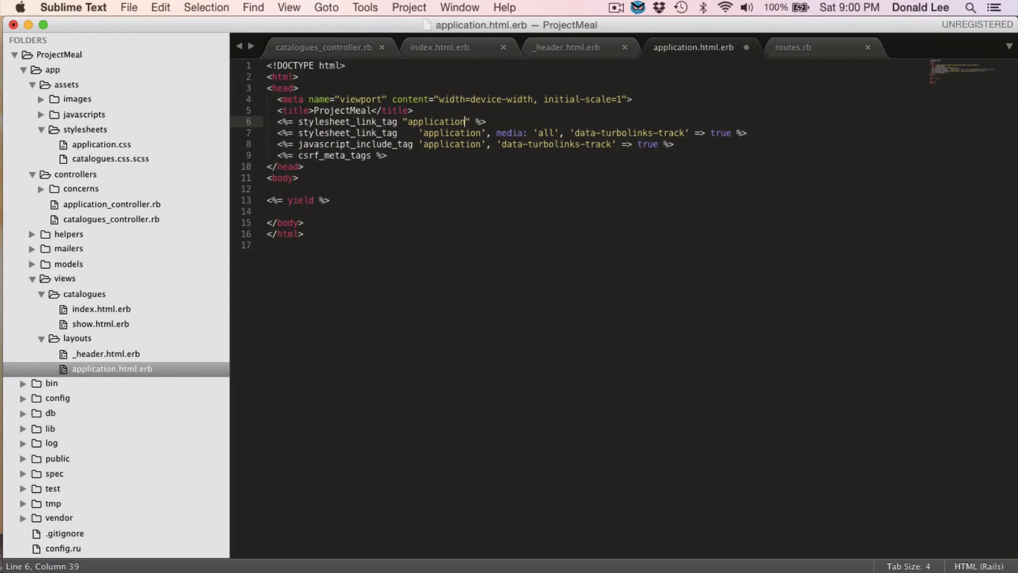
text(, media: "all", "data-turbolinks-track)
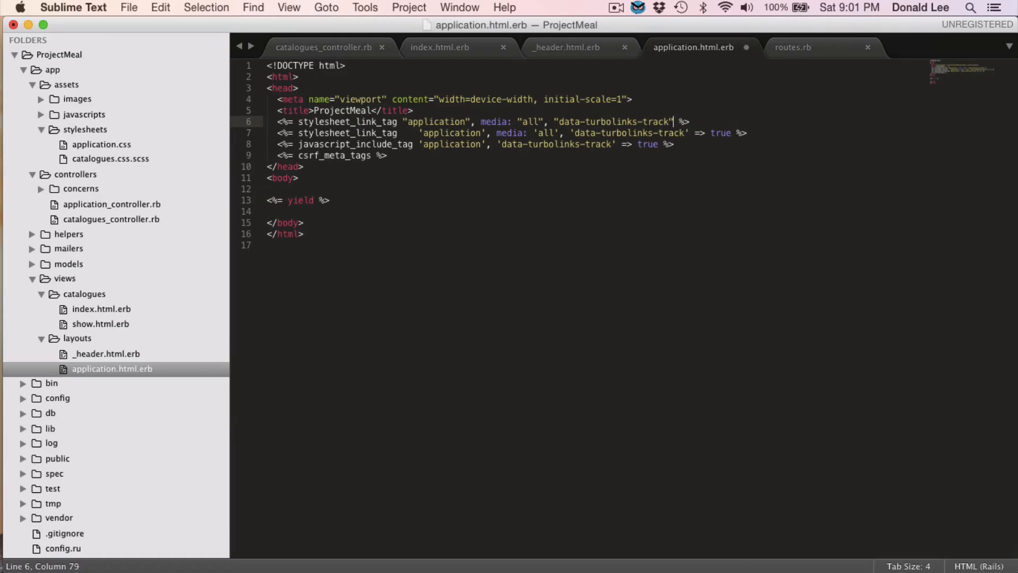
text(=> true)
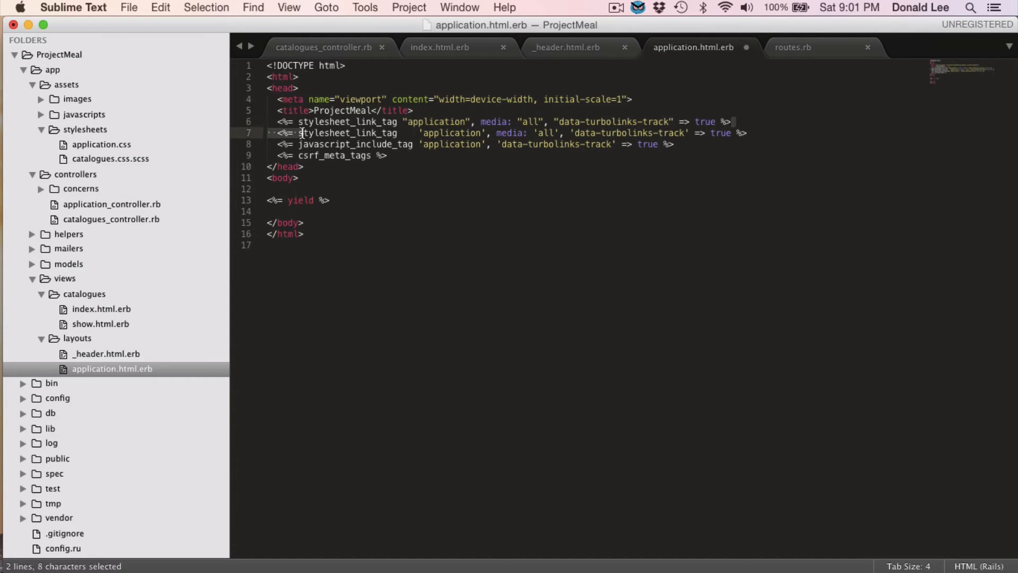
Step: Remove the duplicate stylesheet include line and its leftover blank line
key(Delete)
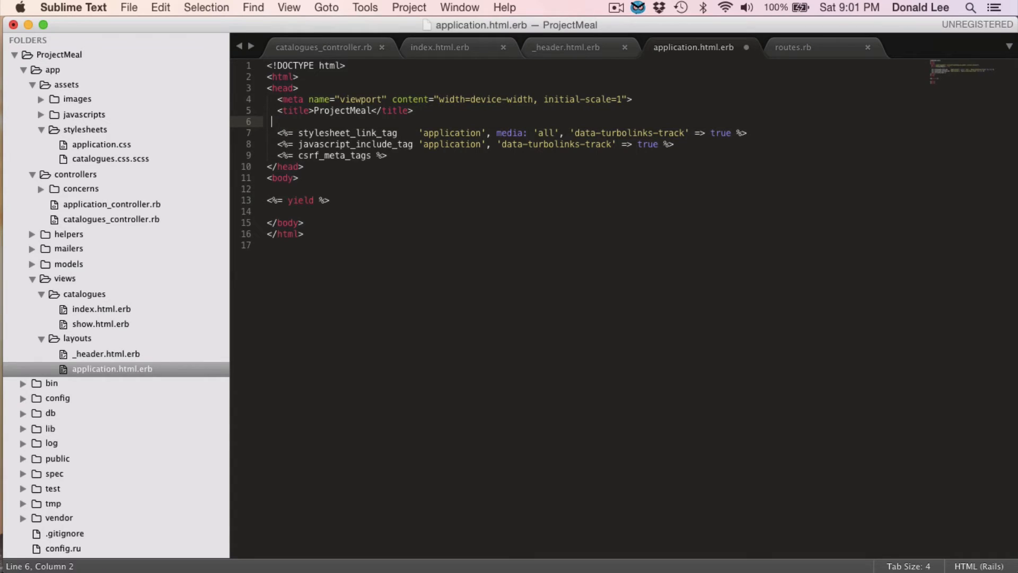
key(backspace)
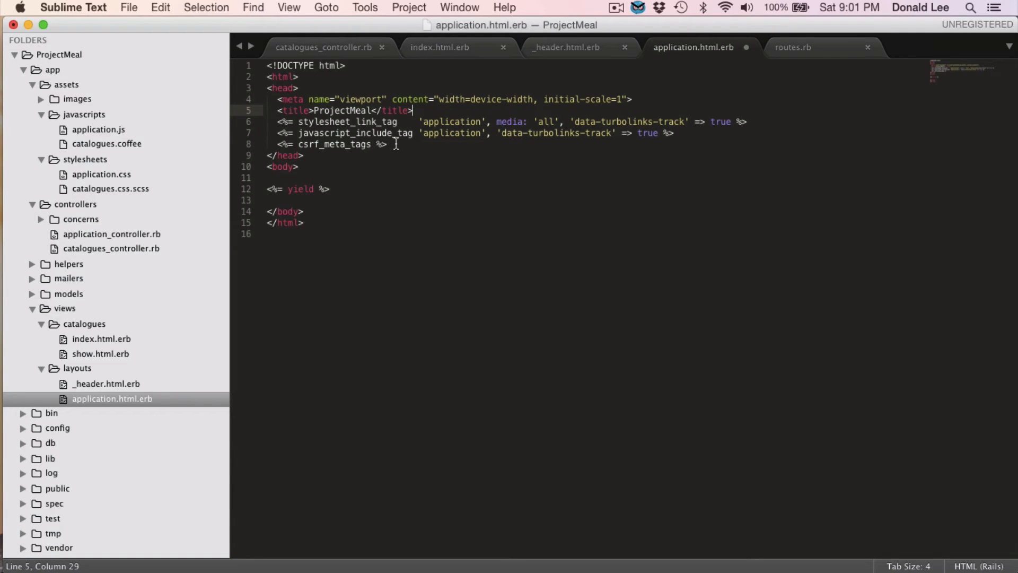
Step: Render the 'layouts/shim' partial on a new line after csrf_meta_tags
key(Return)
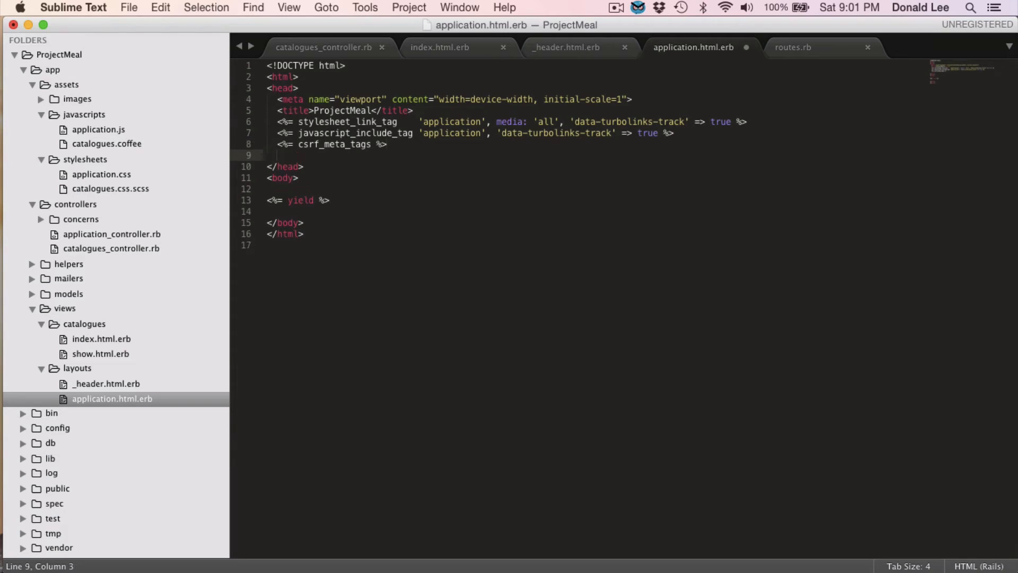
text(<%)
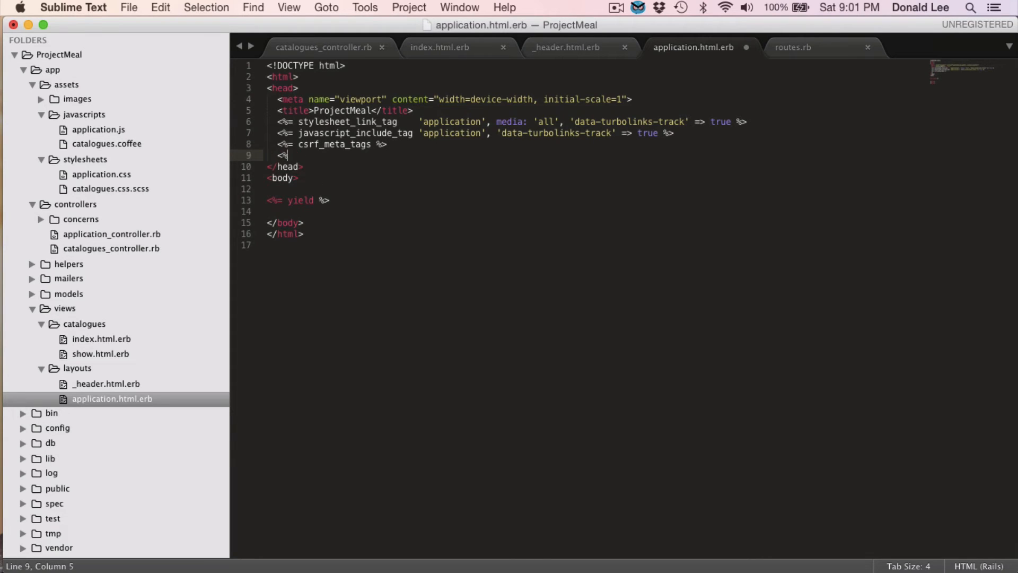
text(render '')
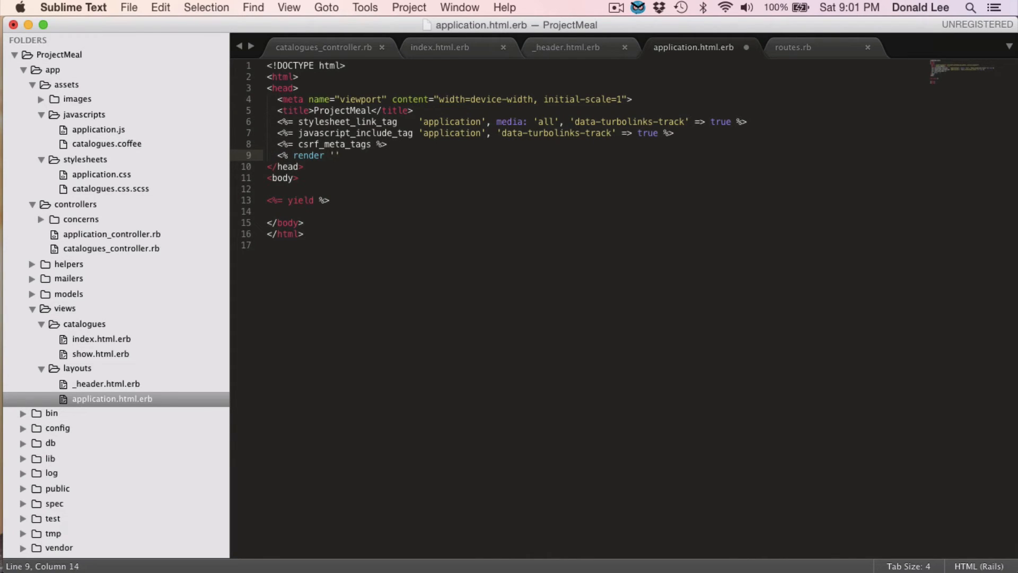
text(layouts/shim)
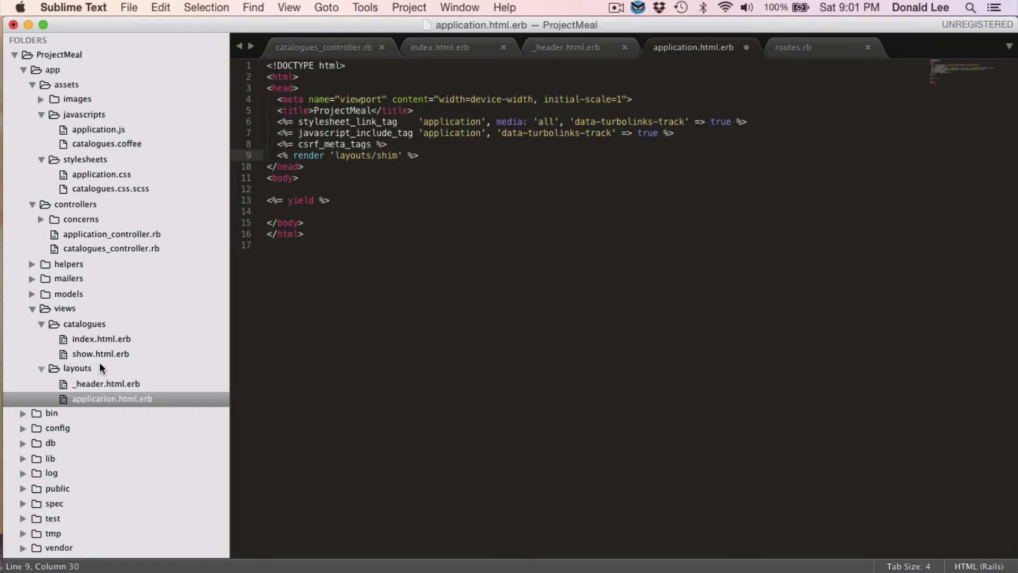
Step: Create and save a new _shim.html.erb partial in the layouts folder
right_click(77, 368)
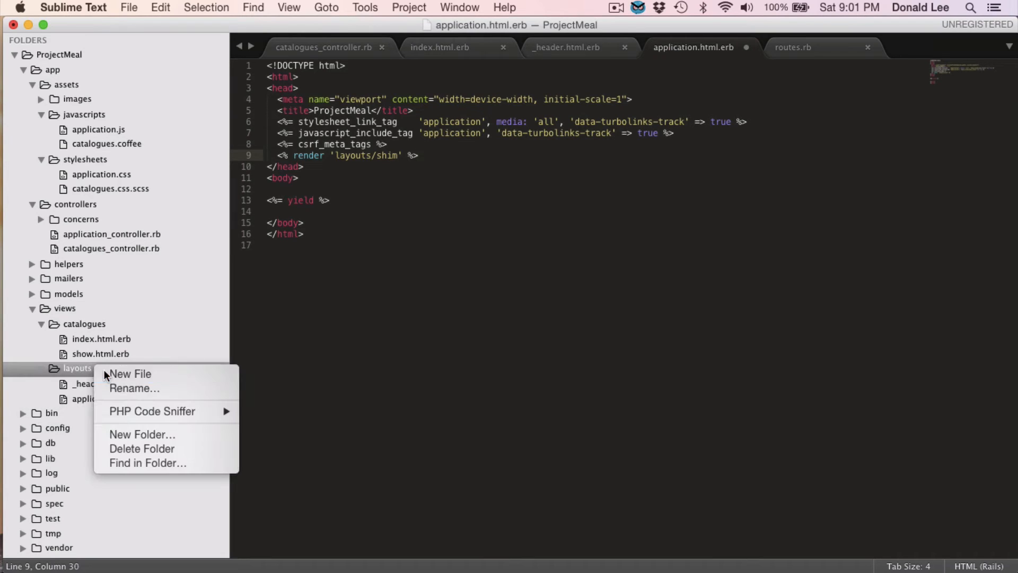
click(129, 373)
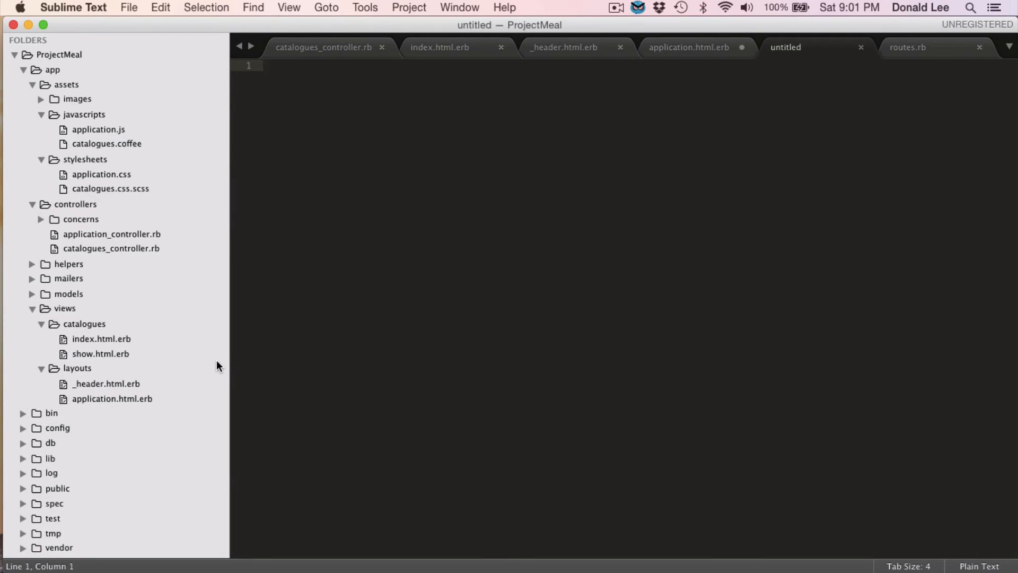
key(cmd+s)
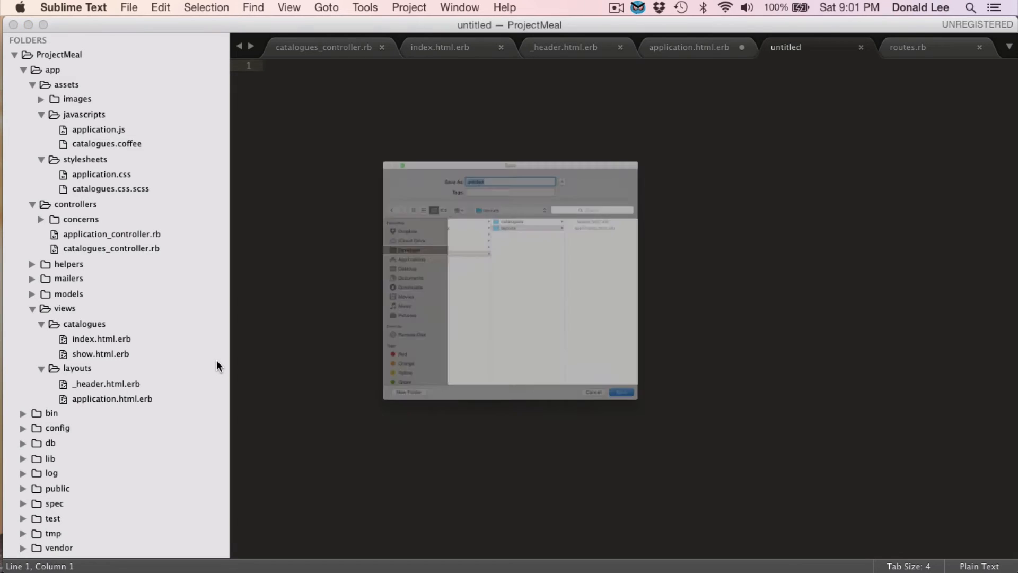
text(_shim.)
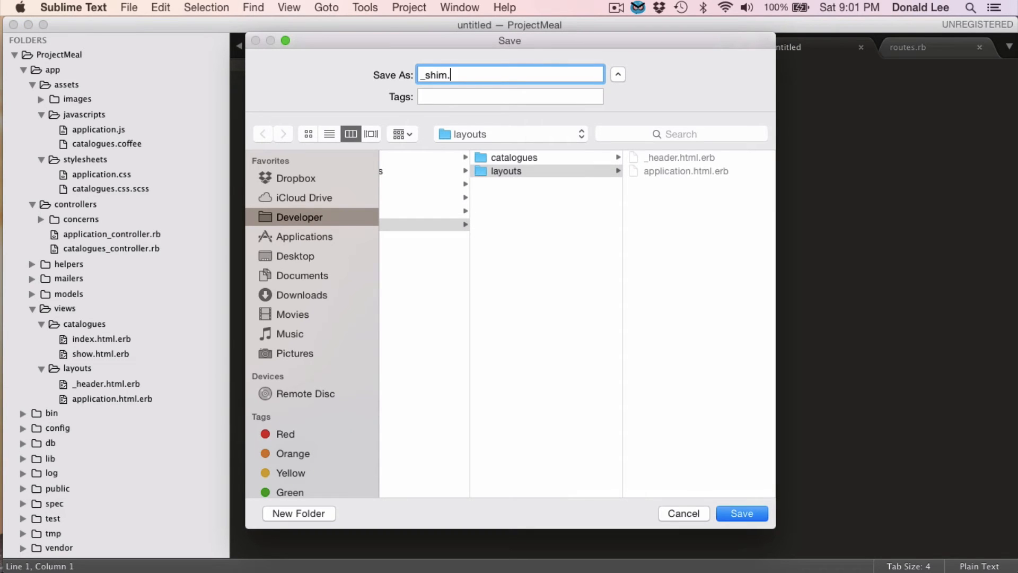
click(742, 513)
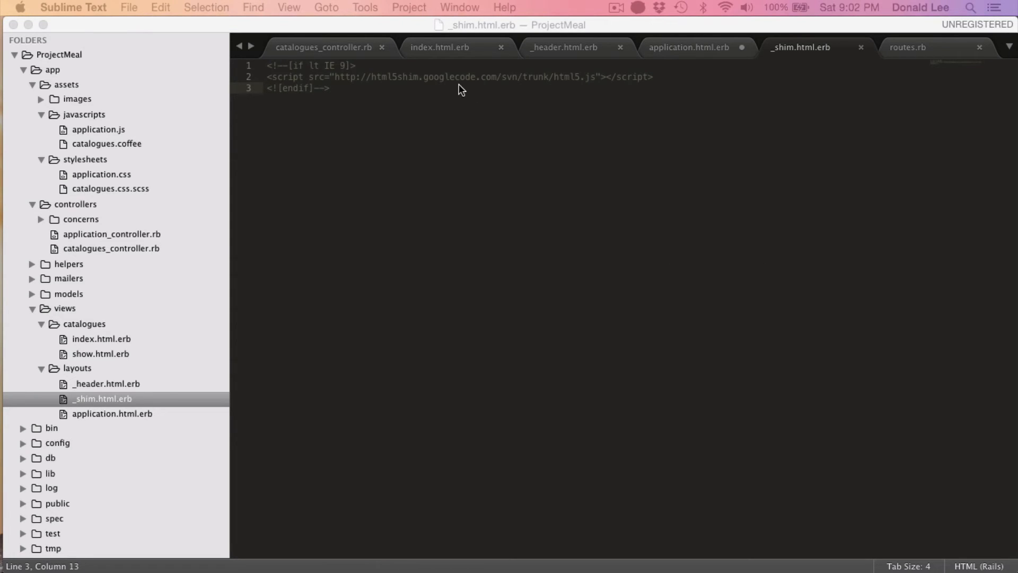
mouse_move(423, 140)
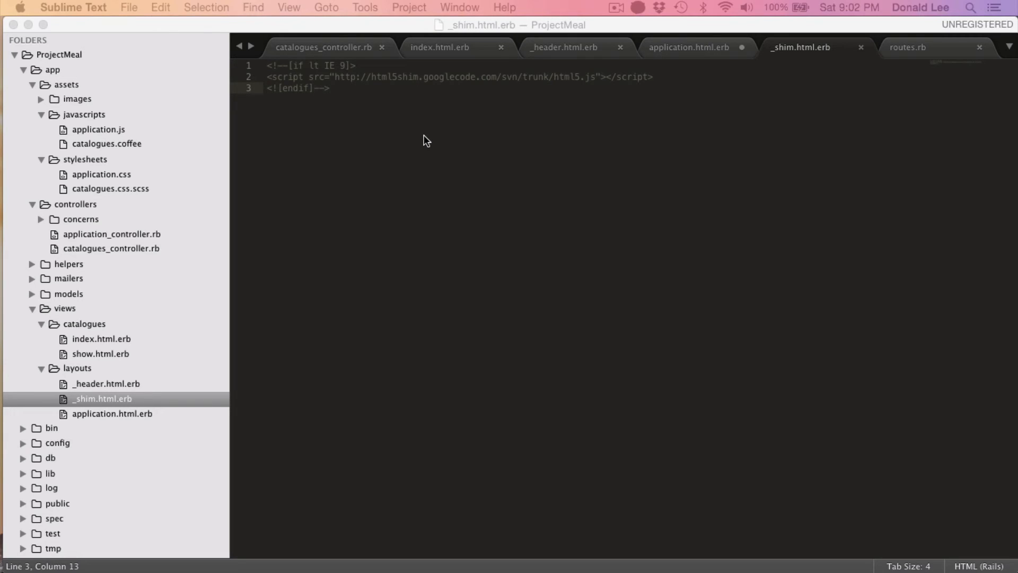
mouse_move(621, 129)
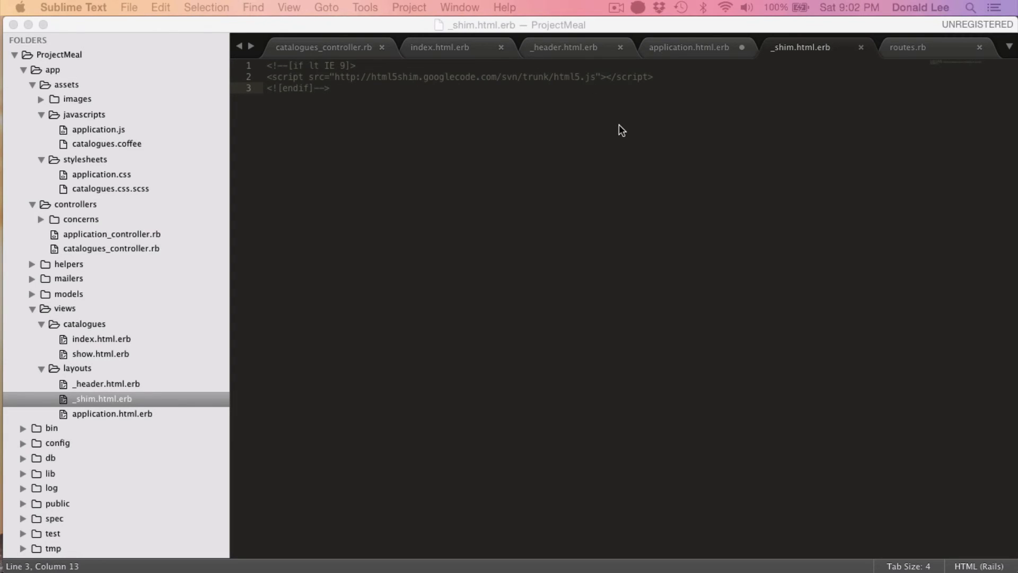
mouse_move(633, 149)
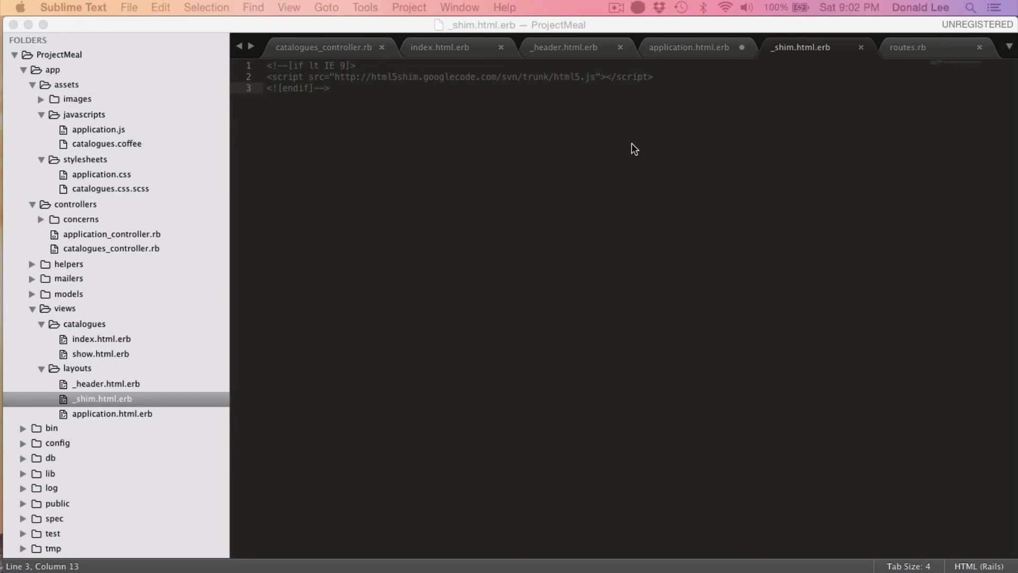
mouse_move(637, 151)
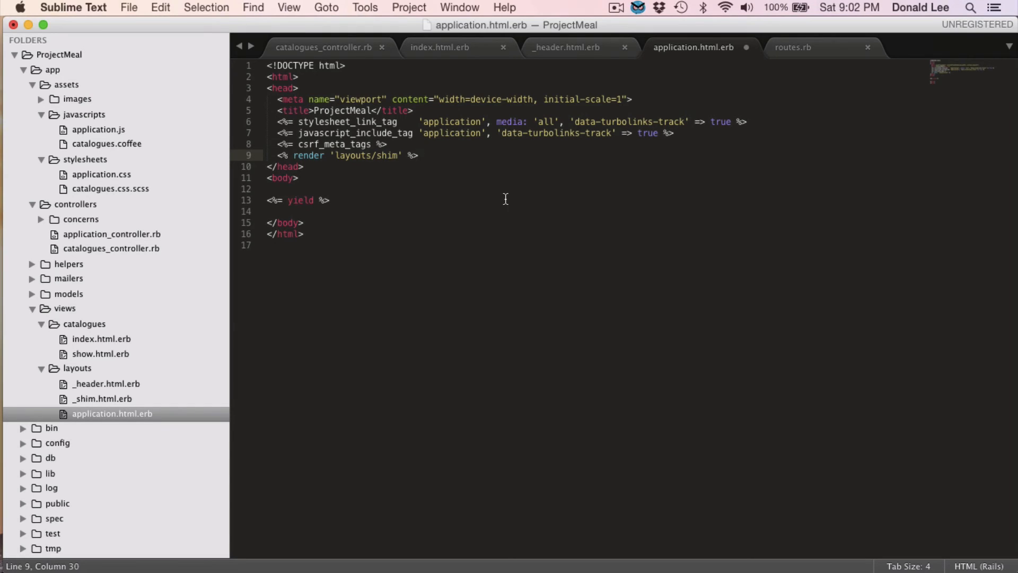
Step: Give the body tag class="<%= controller_name %> <%= action_name %>"
text(class=")
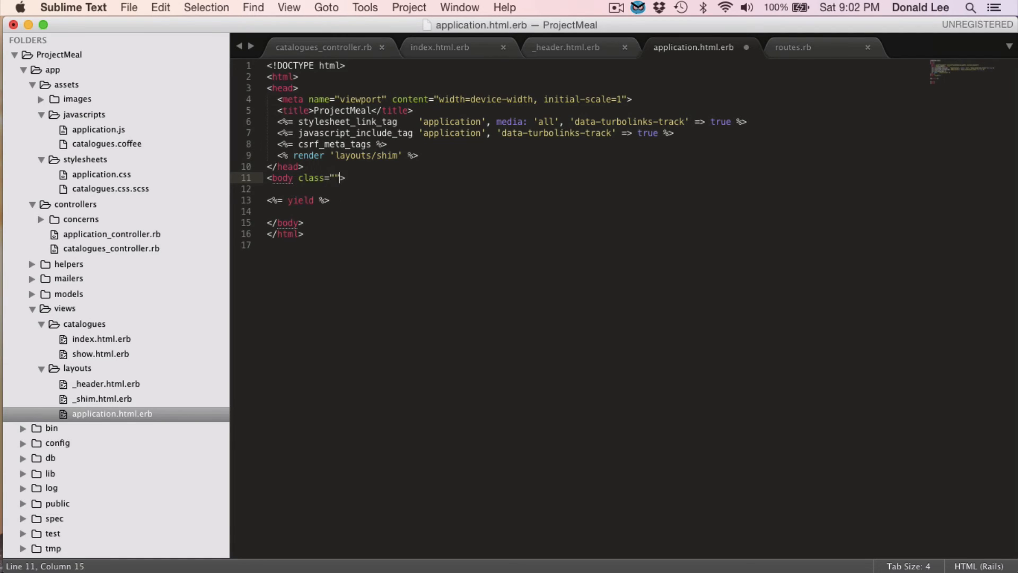
text(<%)
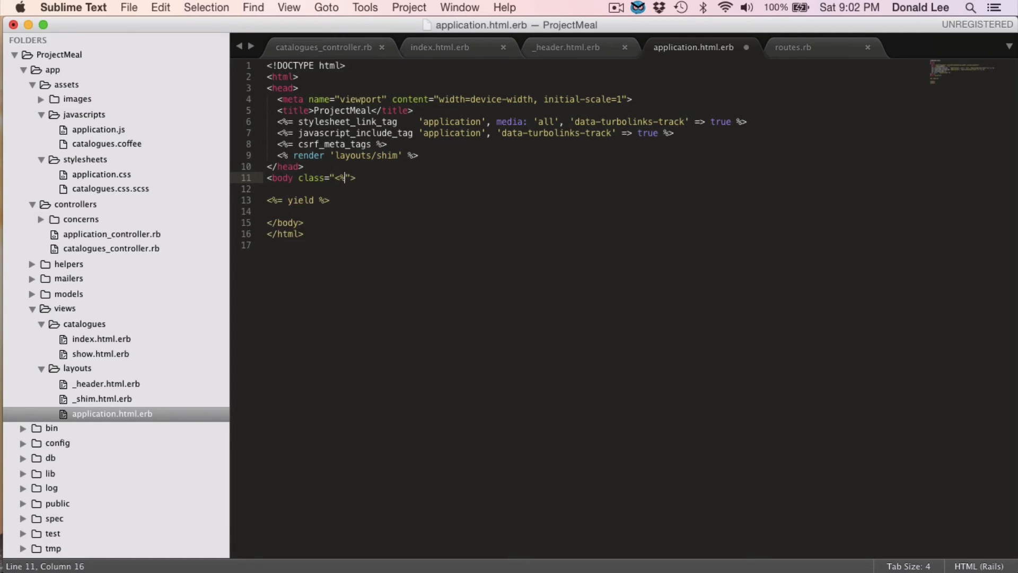
text(%= controller)
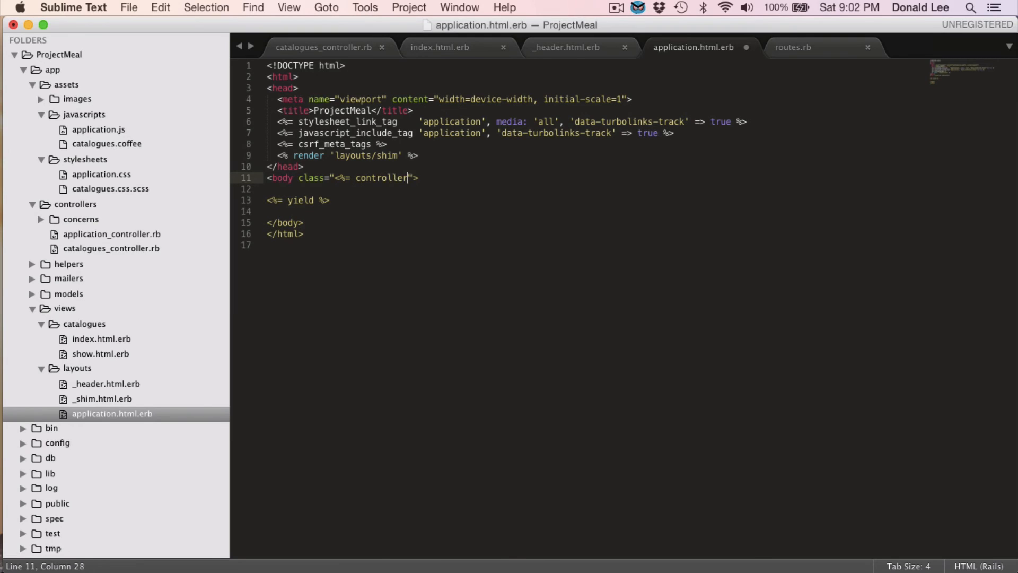
text(_name)
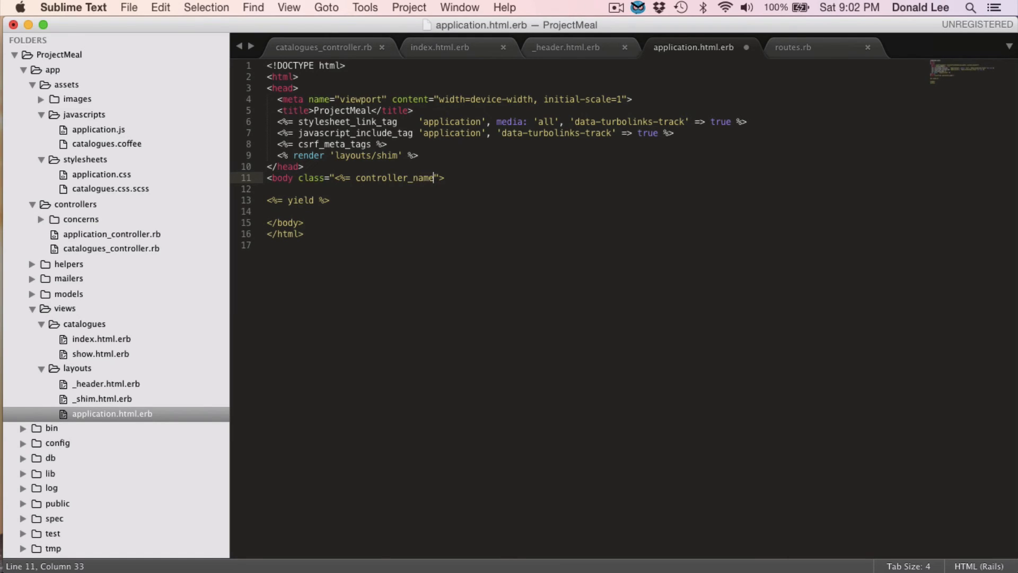
text(%>)
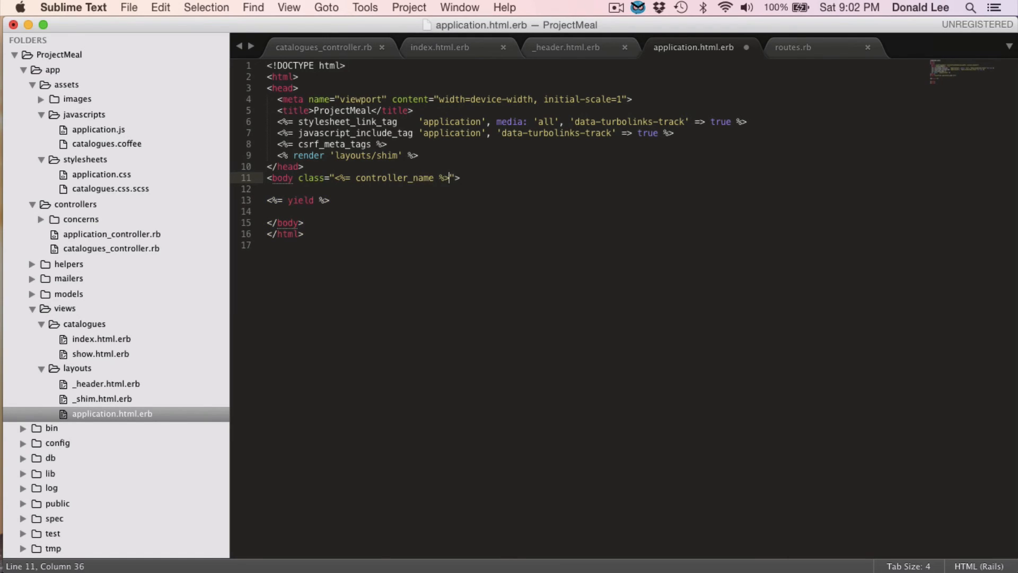
text(<%=)
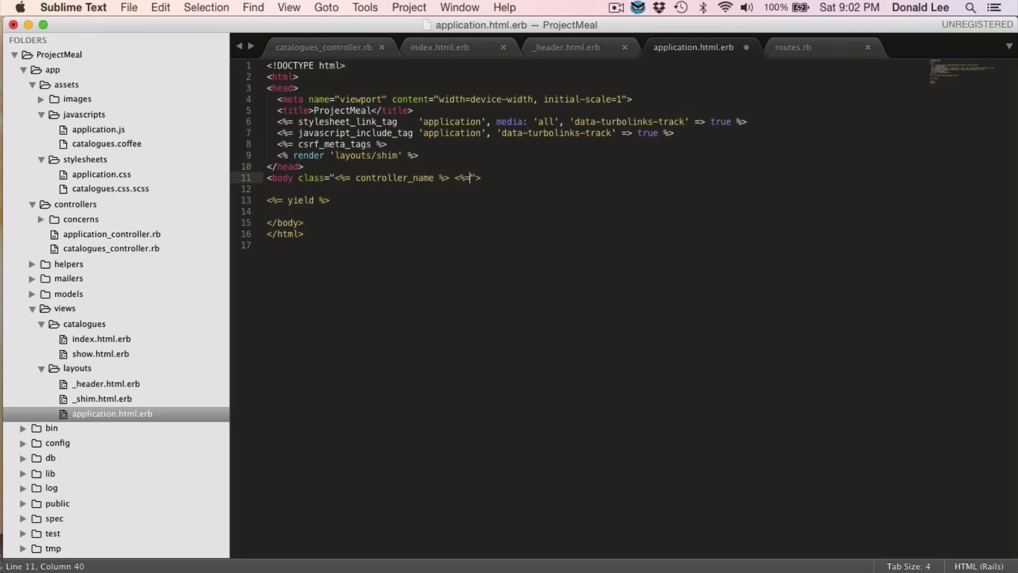
text(action_name%>)
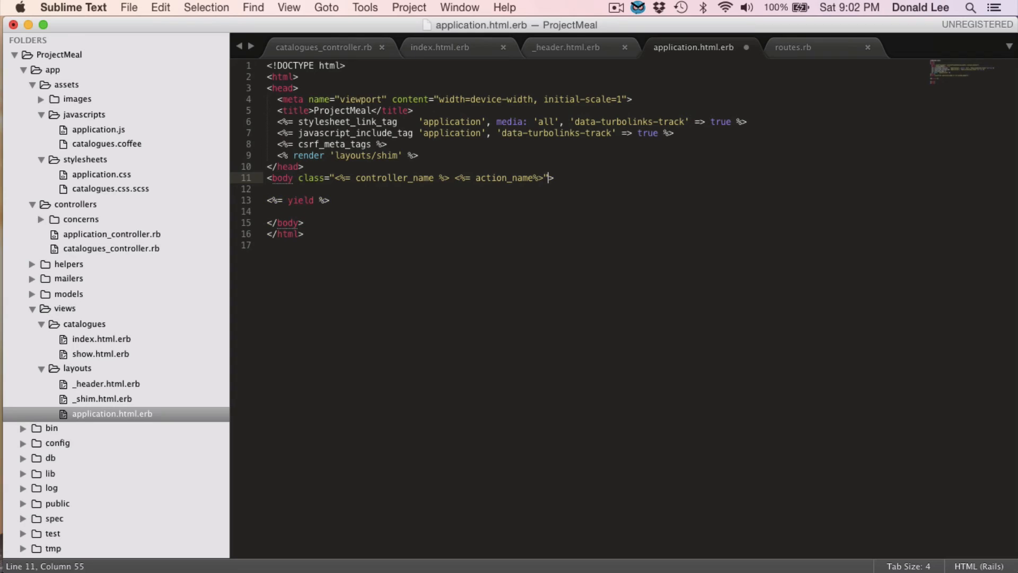
Step: Render the 'layouts/header' partial on the first line inside the body
key(enter)
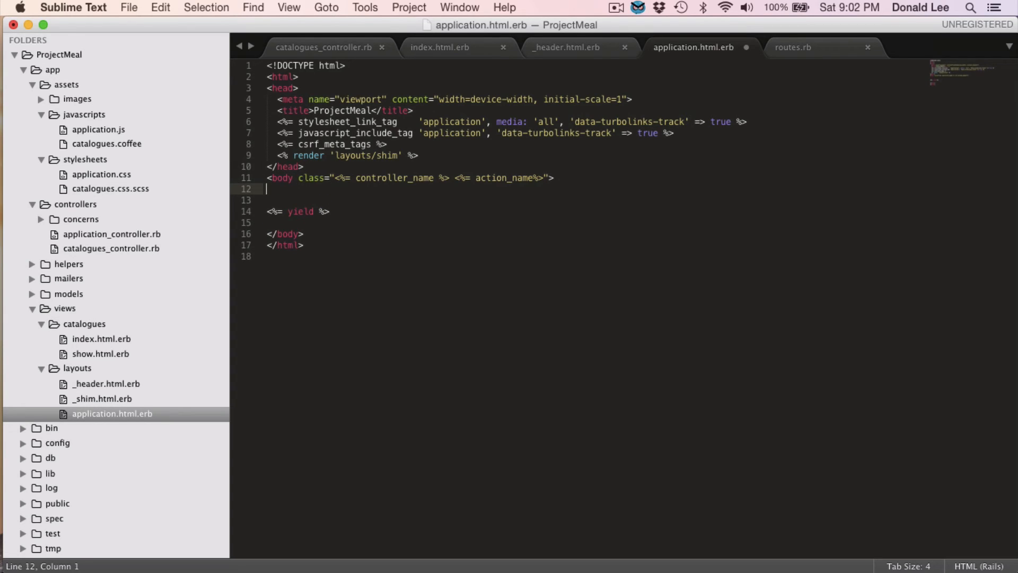
text(<%= render)
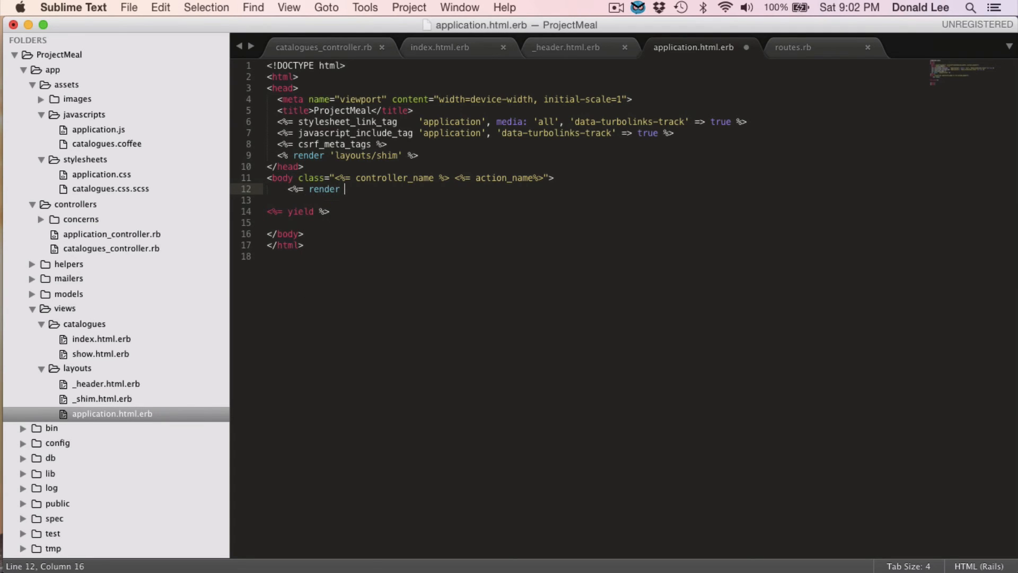
text('layouts')
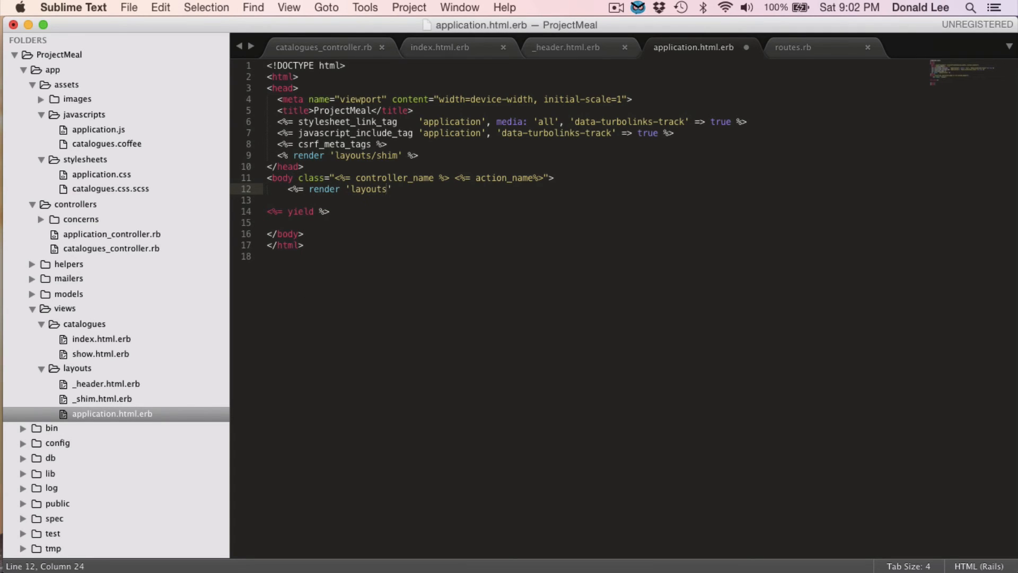
text(/header')
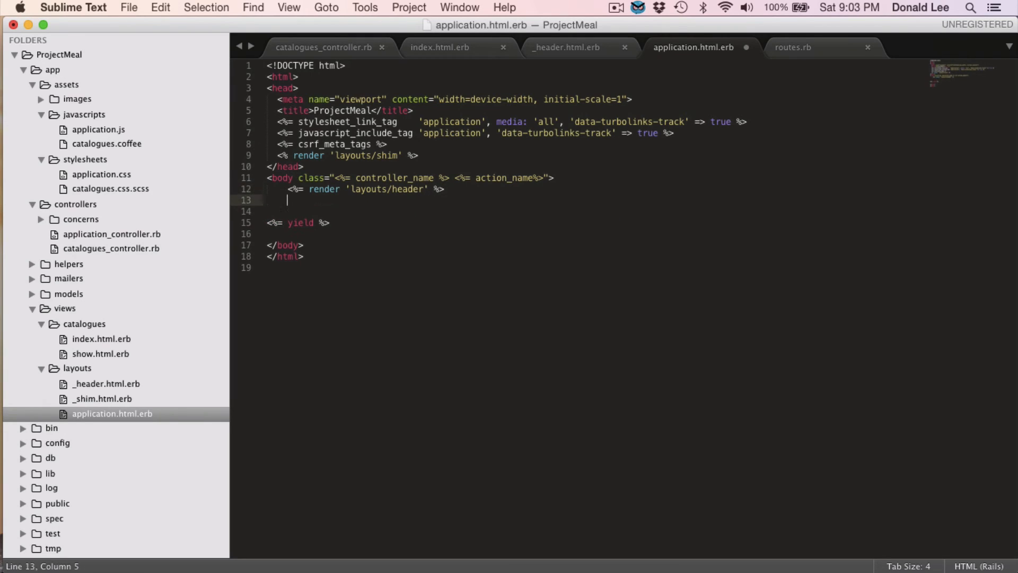
Step: Open a <div class="container-fluid"> beneath the header render
text(<div)
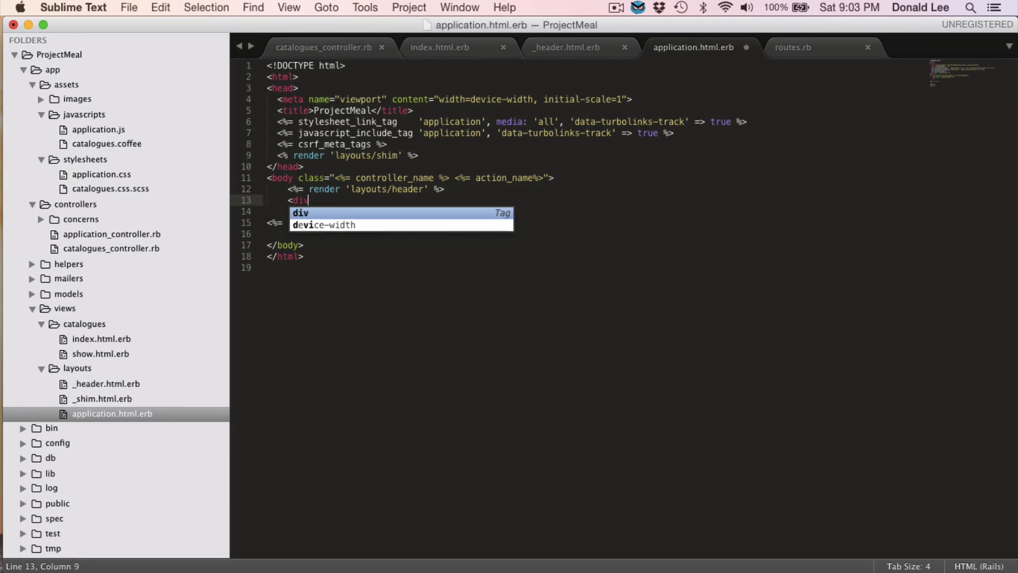
text(class=)
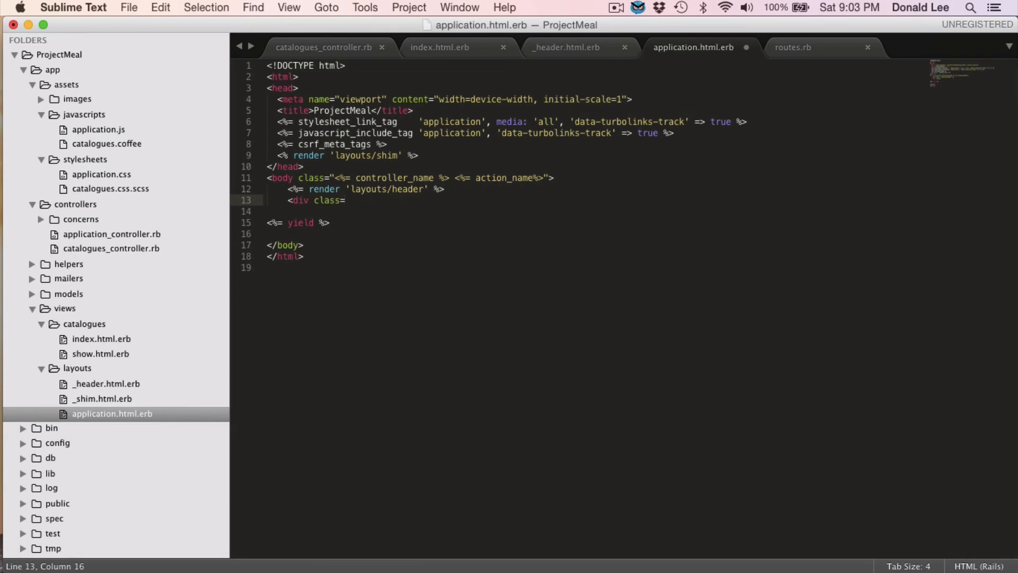
text("cod")
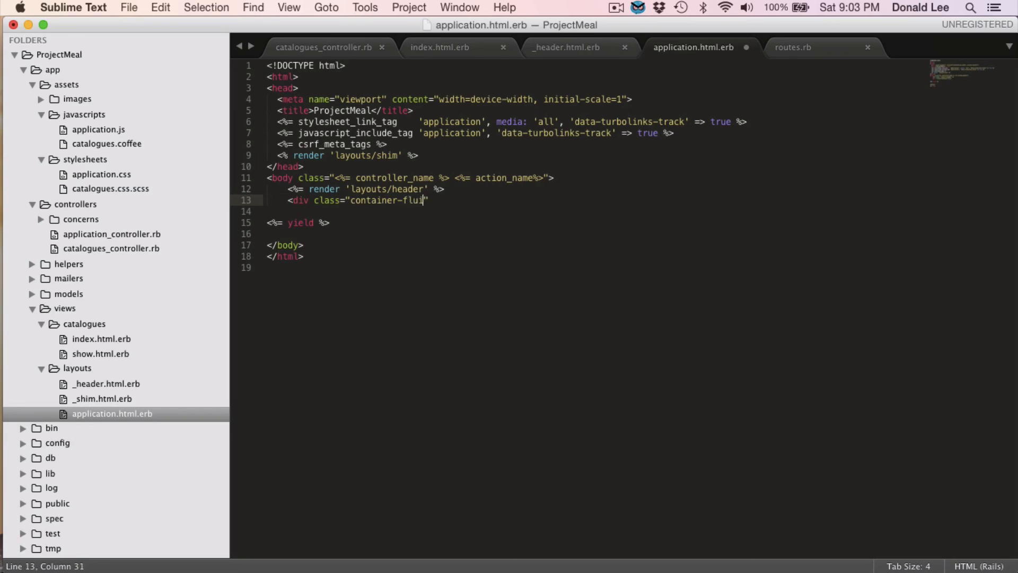
text(d")
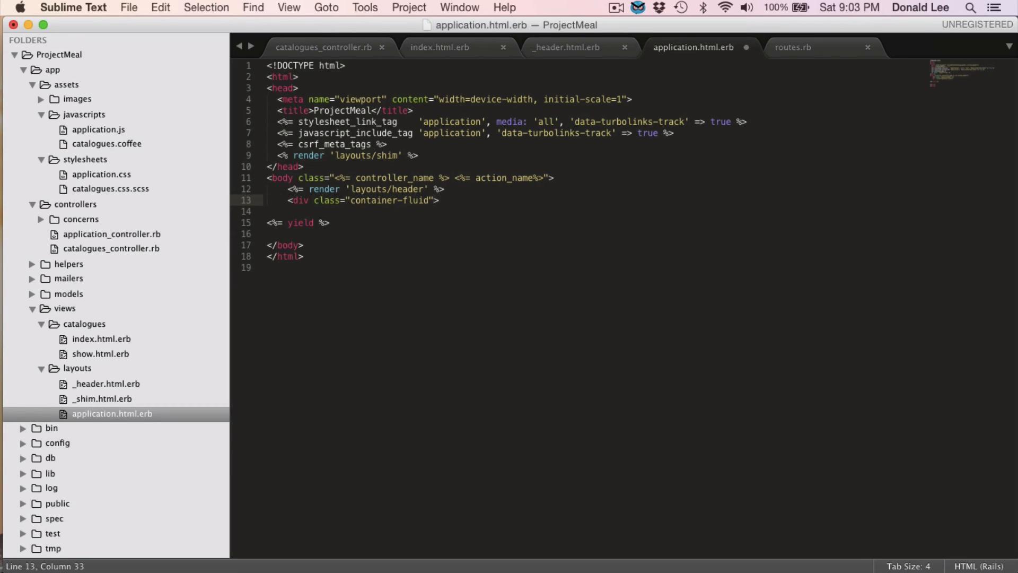
key(enter)
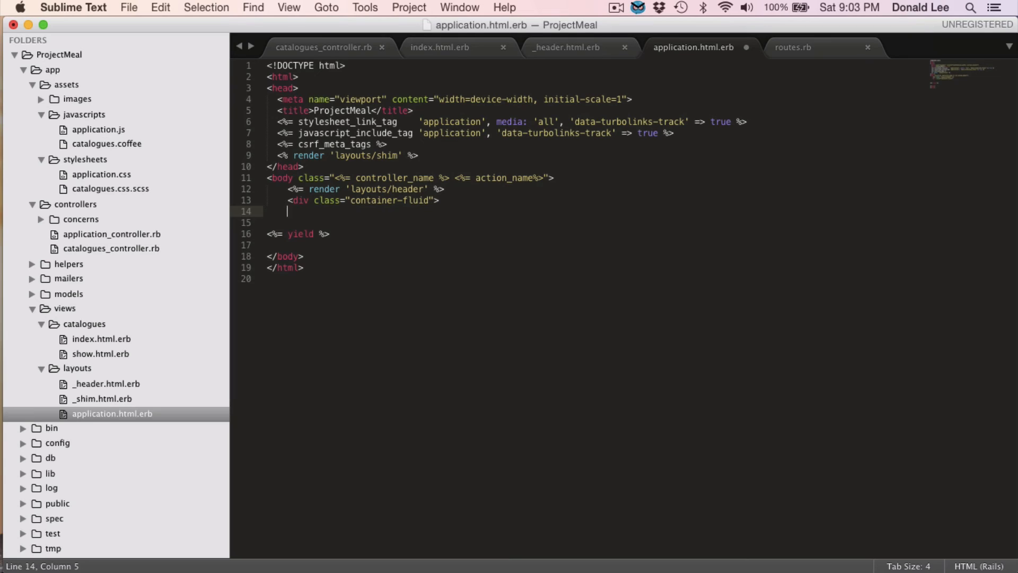
Step: Write the <% flash.each do |key, value| %> loop closed by <% end %> with a blank body line
text(<% %>)
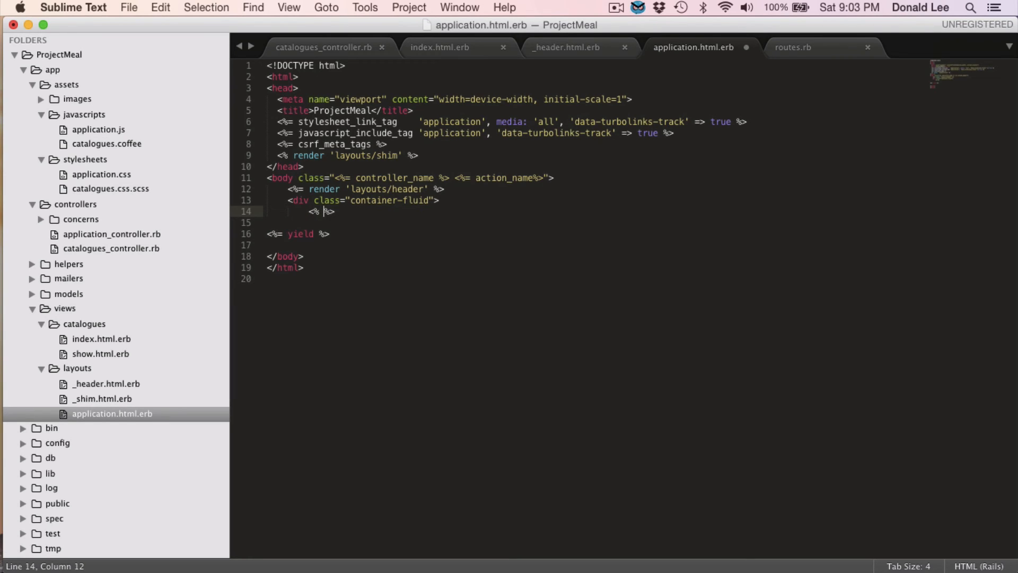
text(flash.each do |kwy,|)
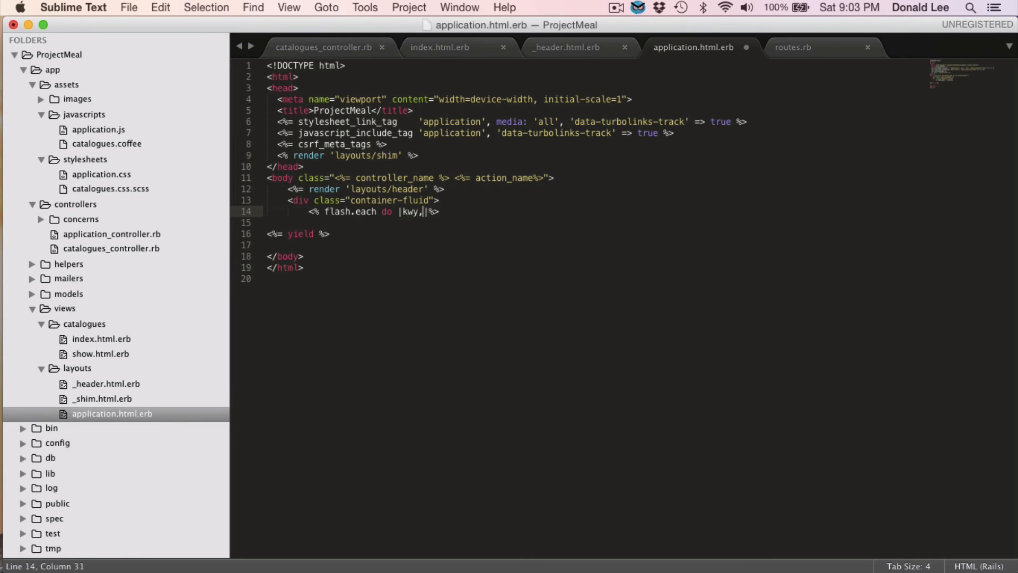
text(key, value)
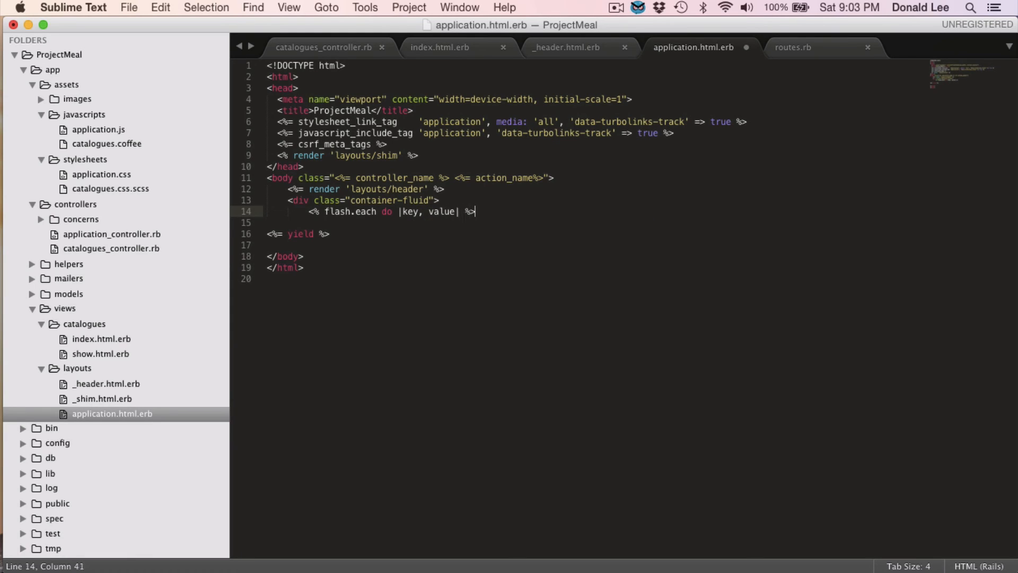
key(enter)
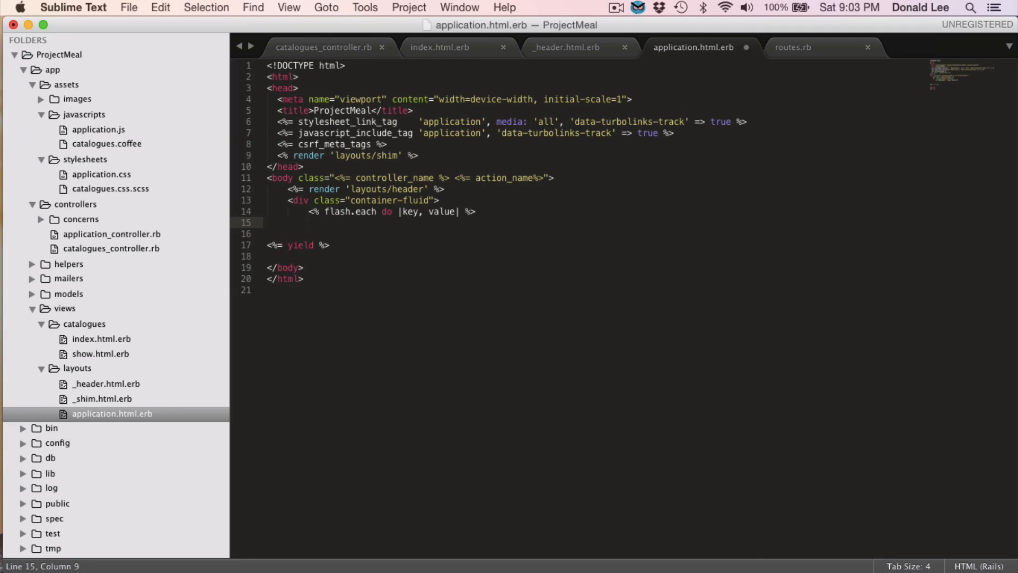
text(<%)
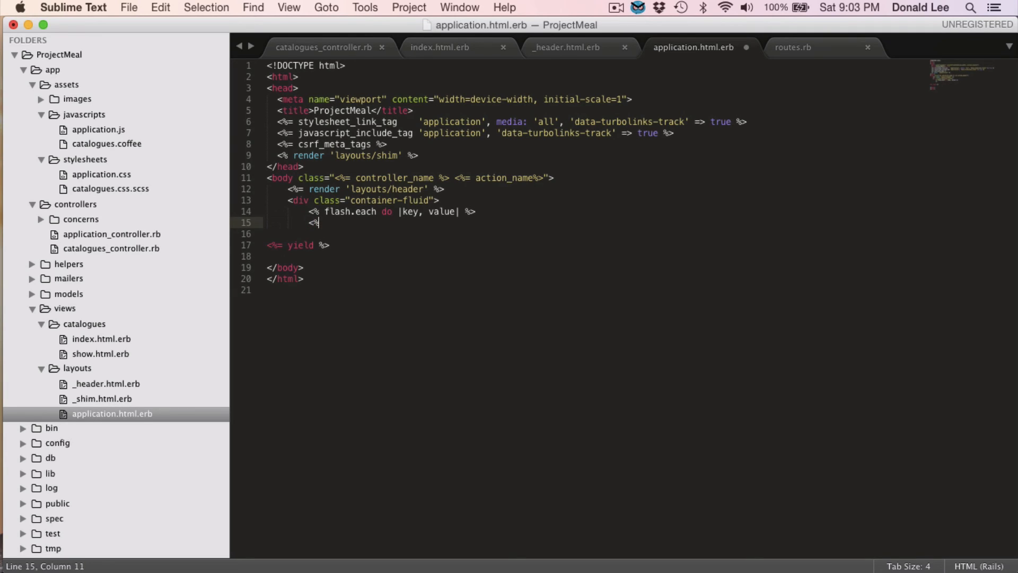
text(%>)
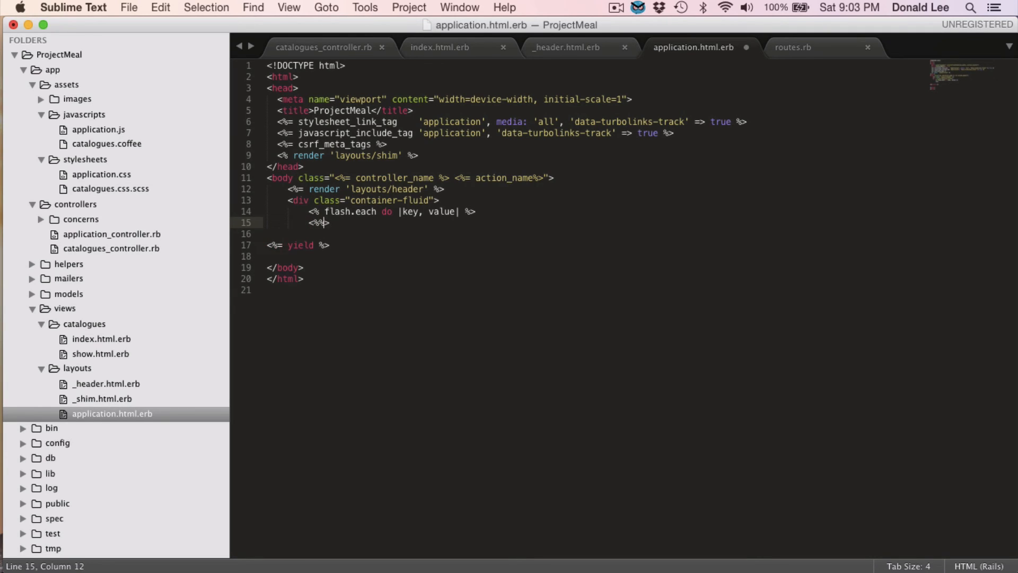
text(end)
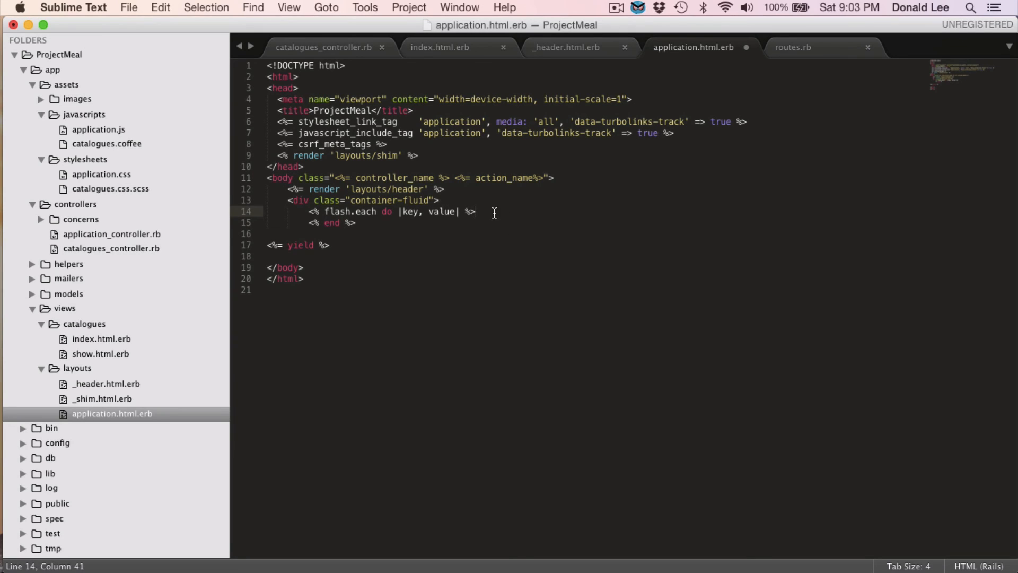
key(enter)
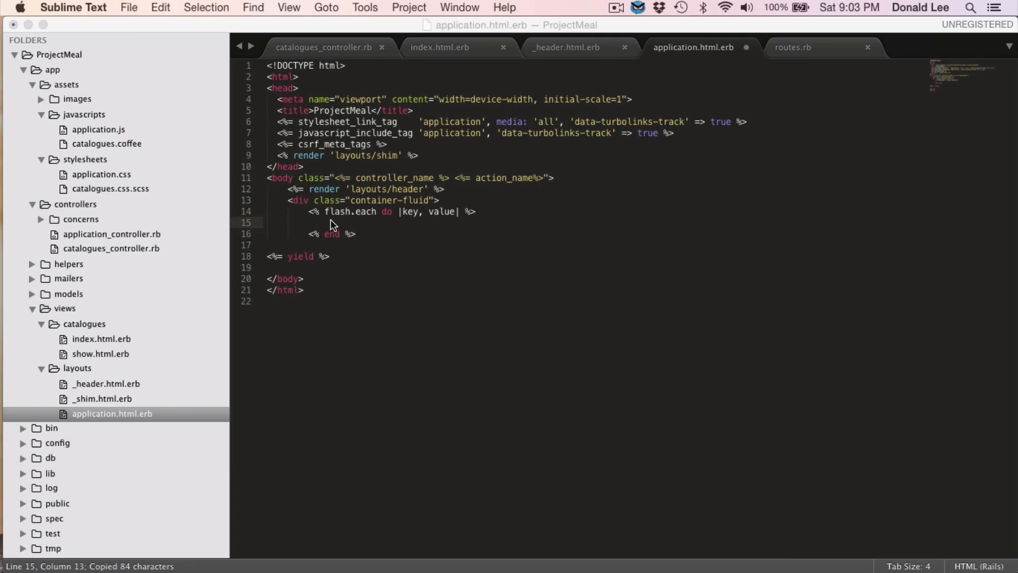
mouse_move(346, 229)
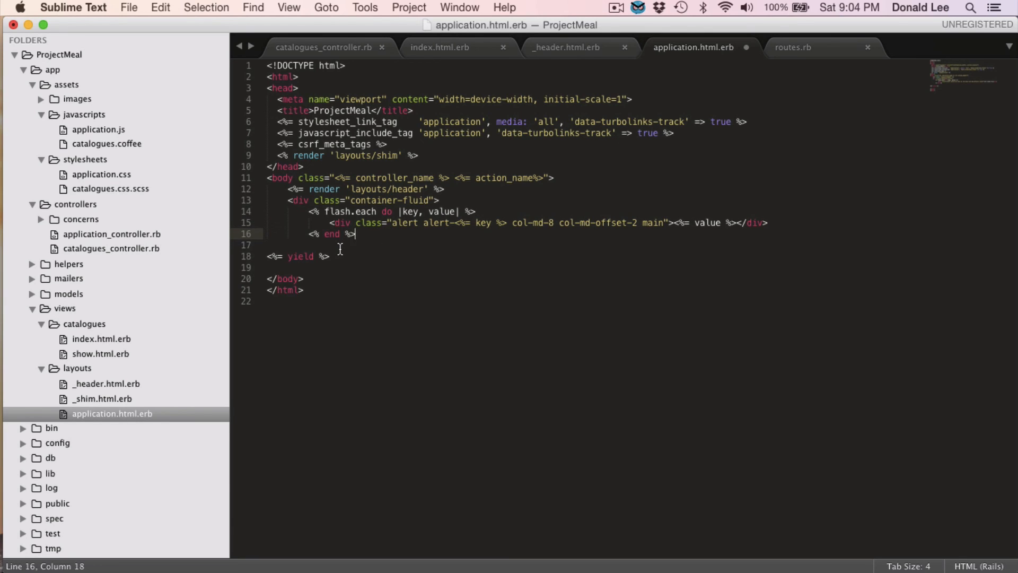
Step: Add a <div class="row"> containing <%= yield :sidebar %>
text(<d)
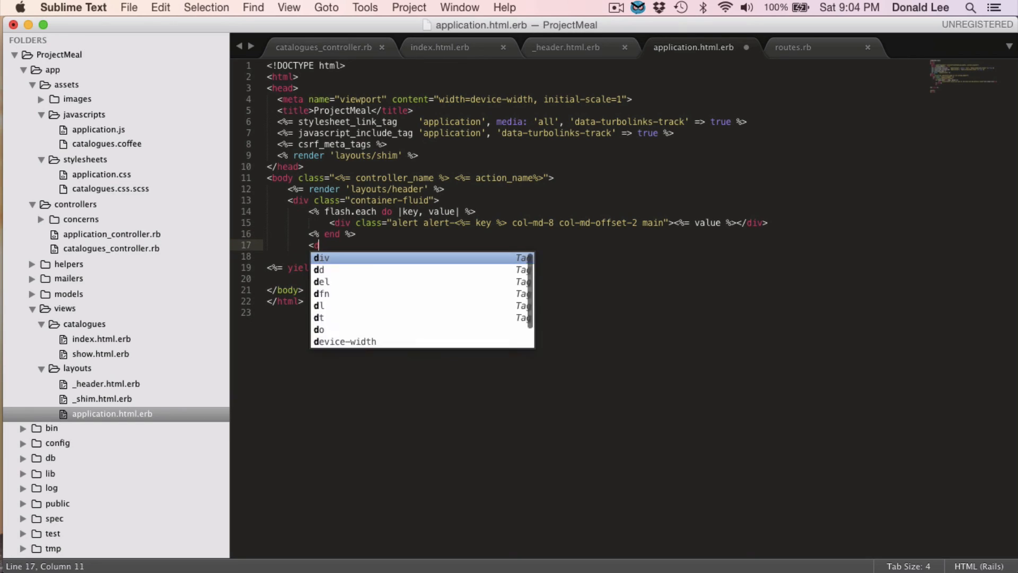
key(Tab)
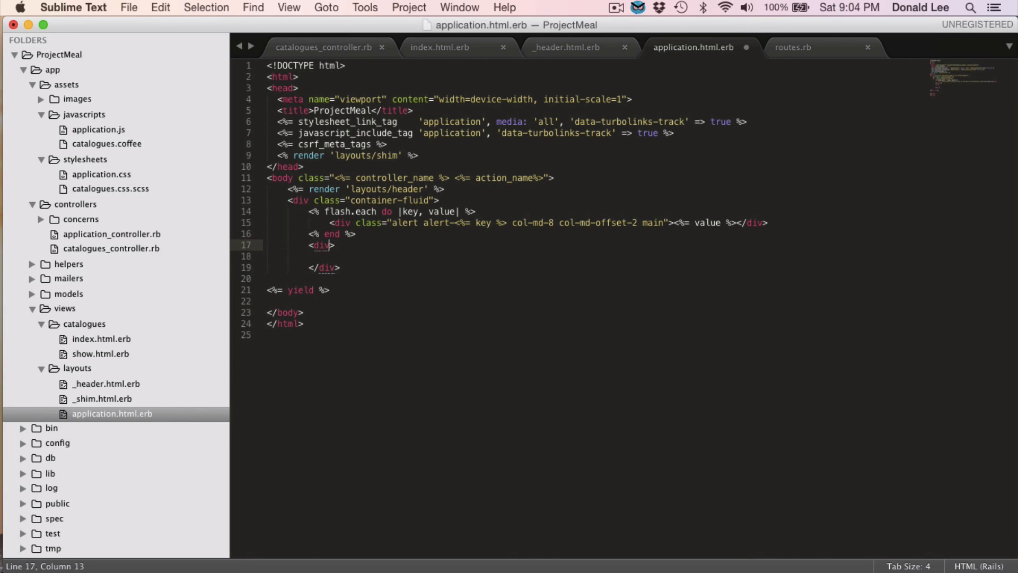
text(class=")
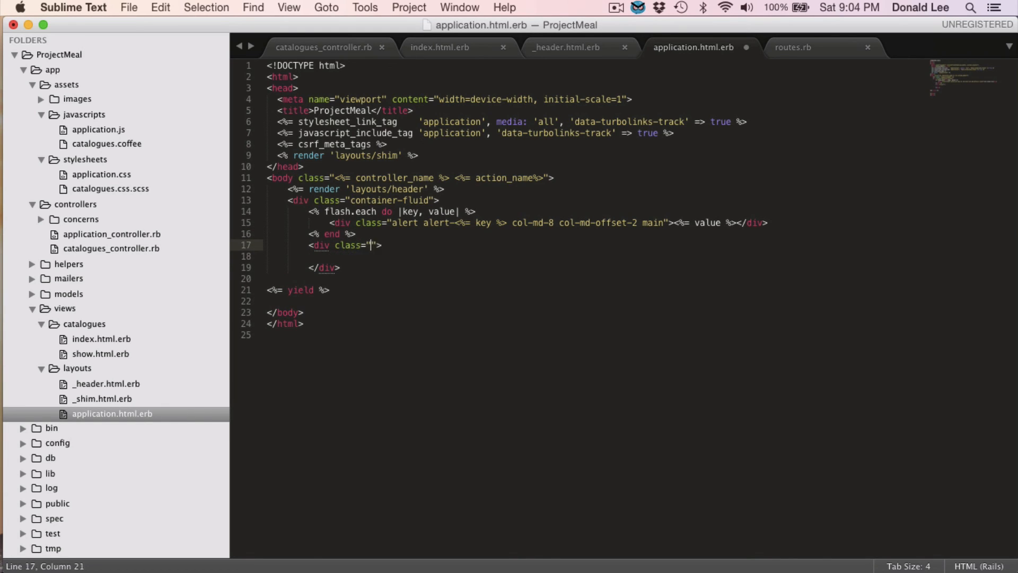
text(row)
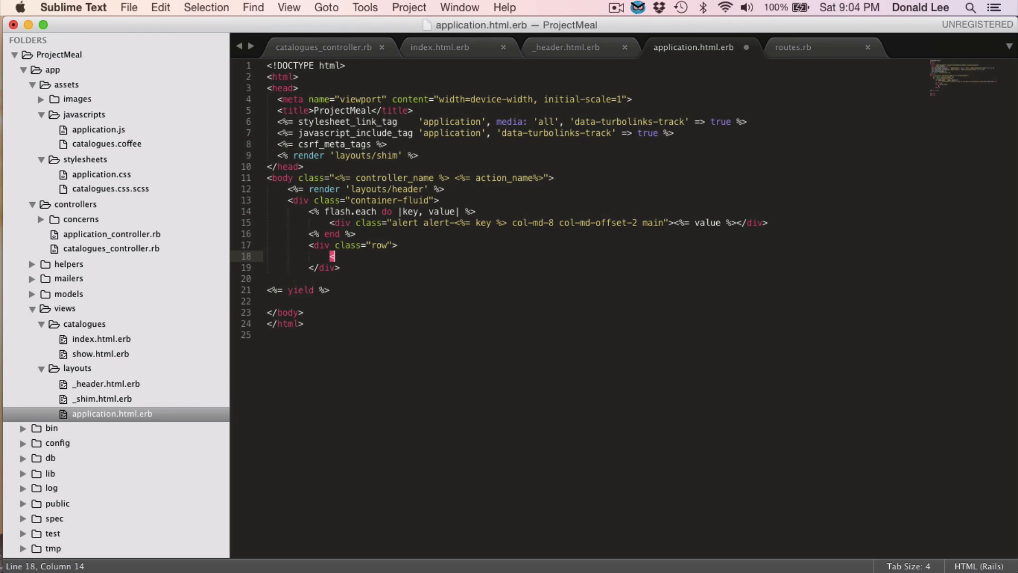
text(%)
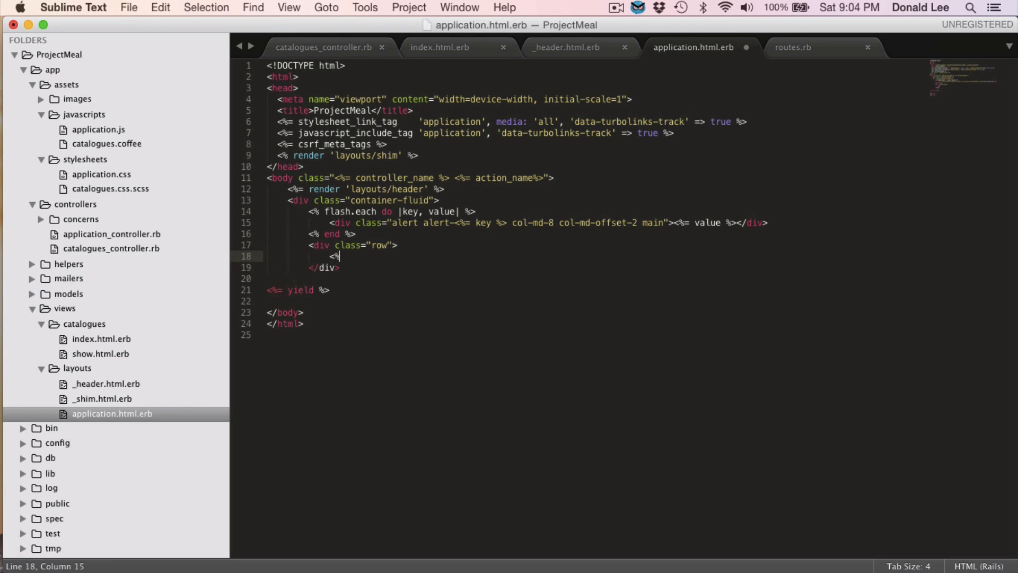
text(= yi)
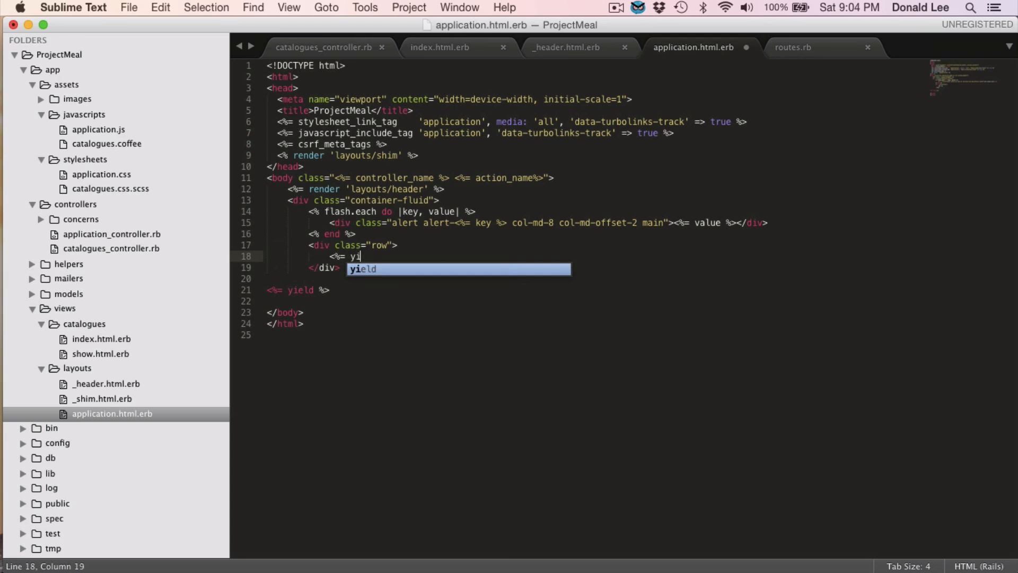
key(Tab)
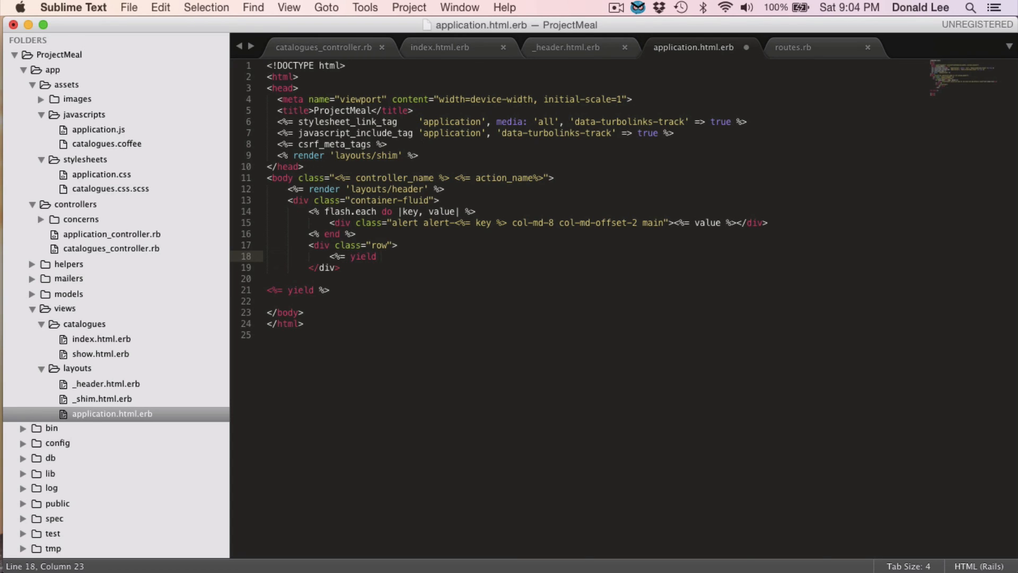
text(:sidebar %>)
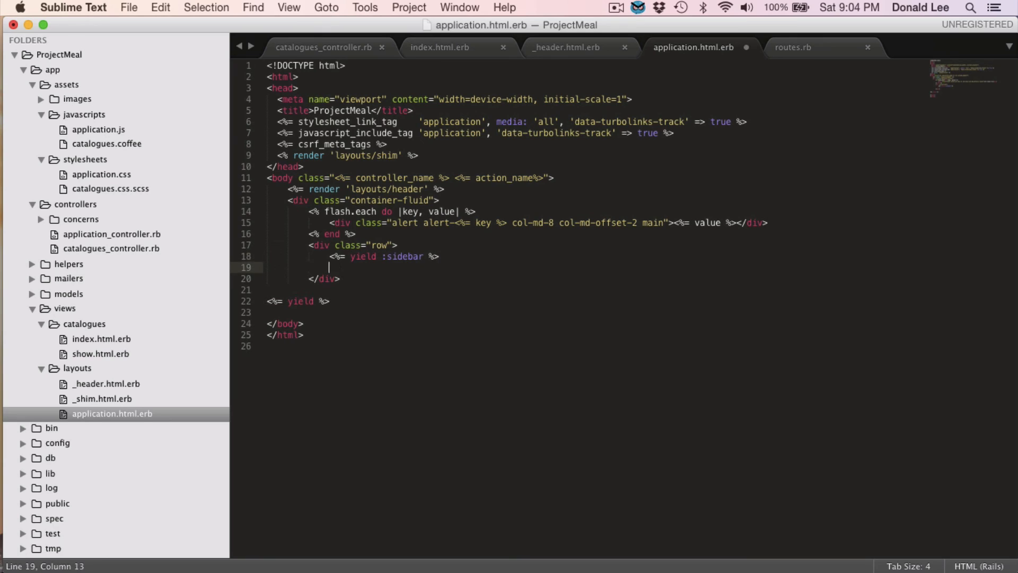
Step: Add the main <%= yield %> inside the row and remove the old standalone yield
text(<%=)
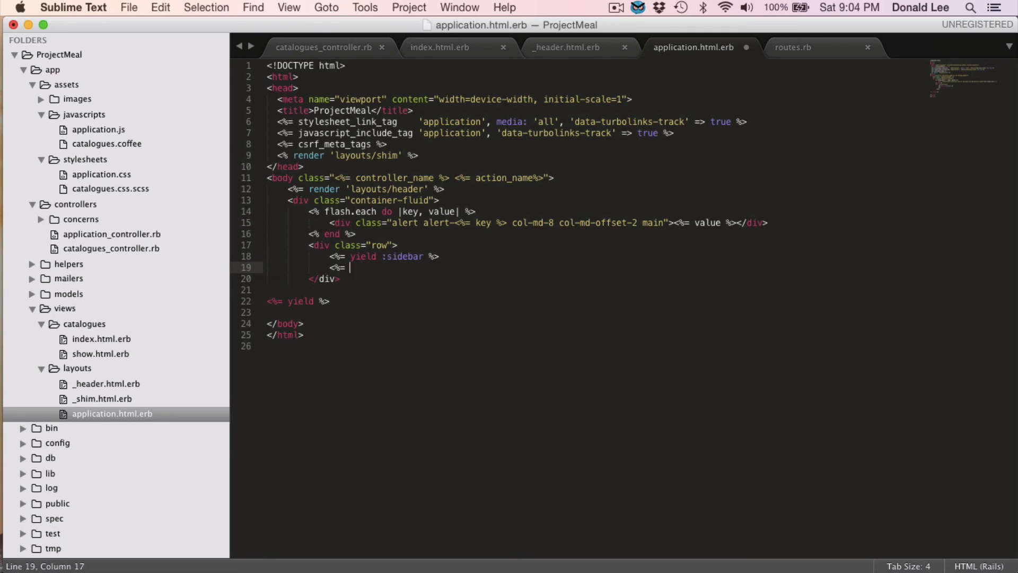
text(yield %>)
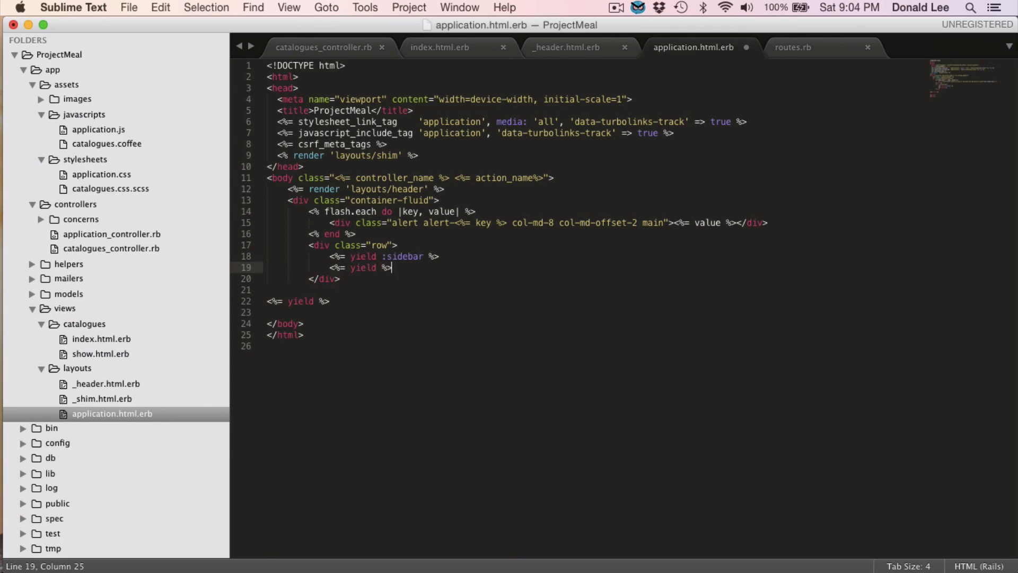
mouse_move(325, 300)
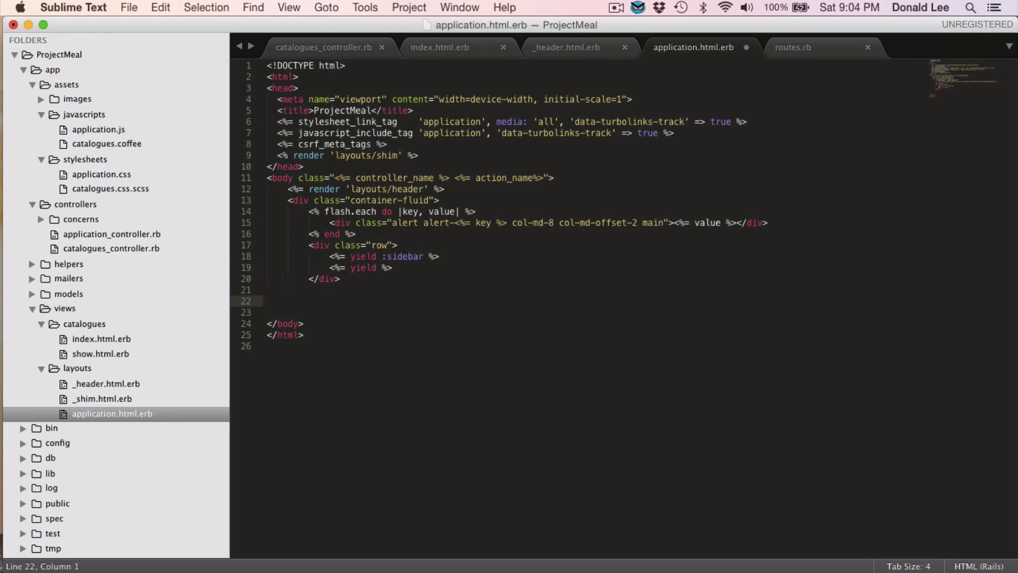
key(Backspace)
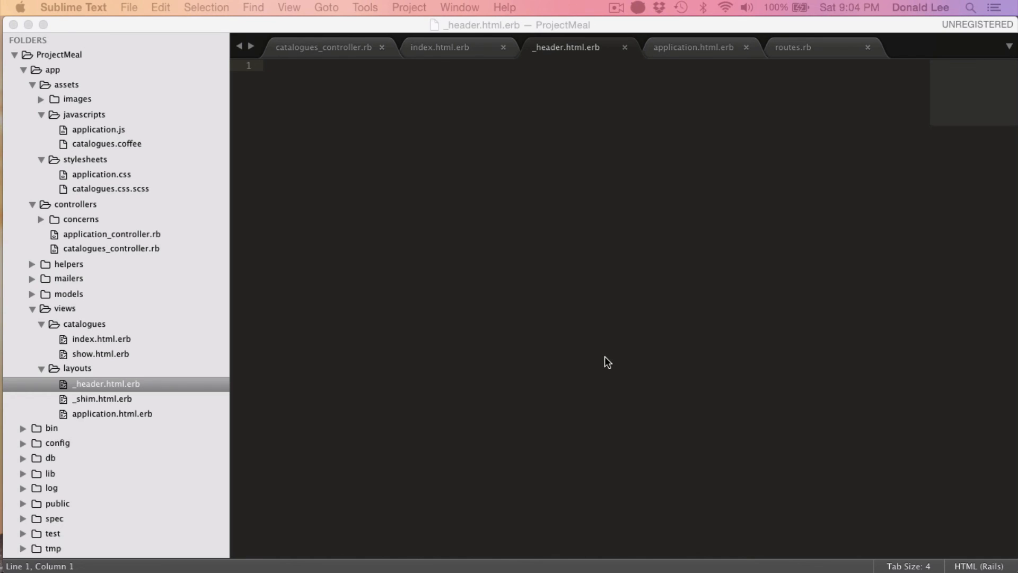
mouse_move(645, 55)
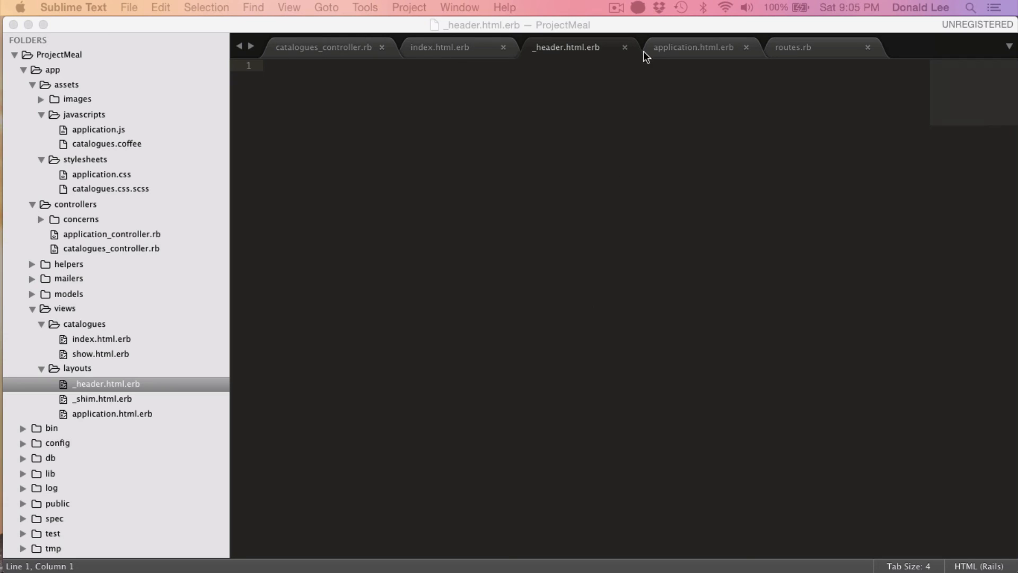
mouse_move(630, 141)
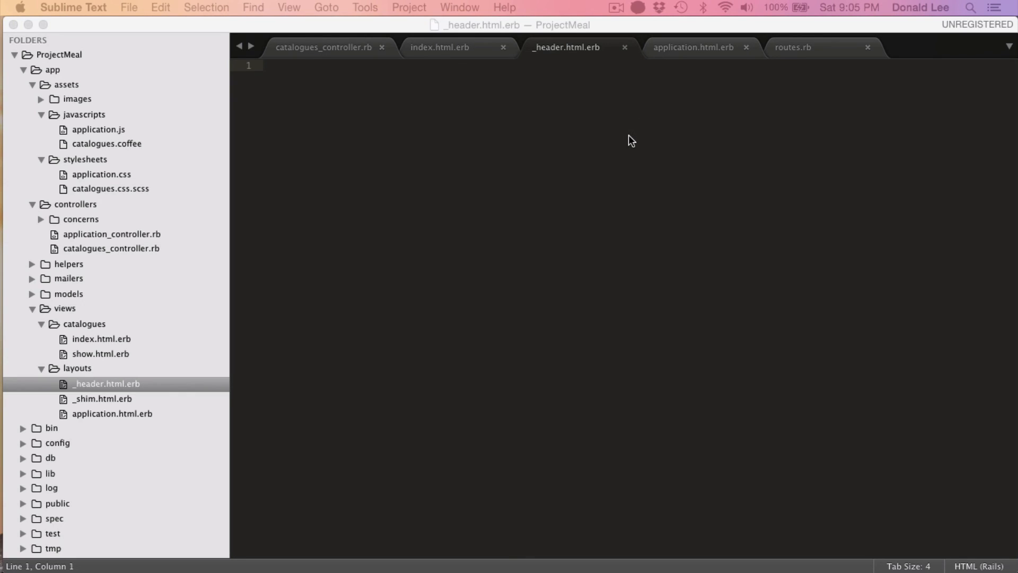